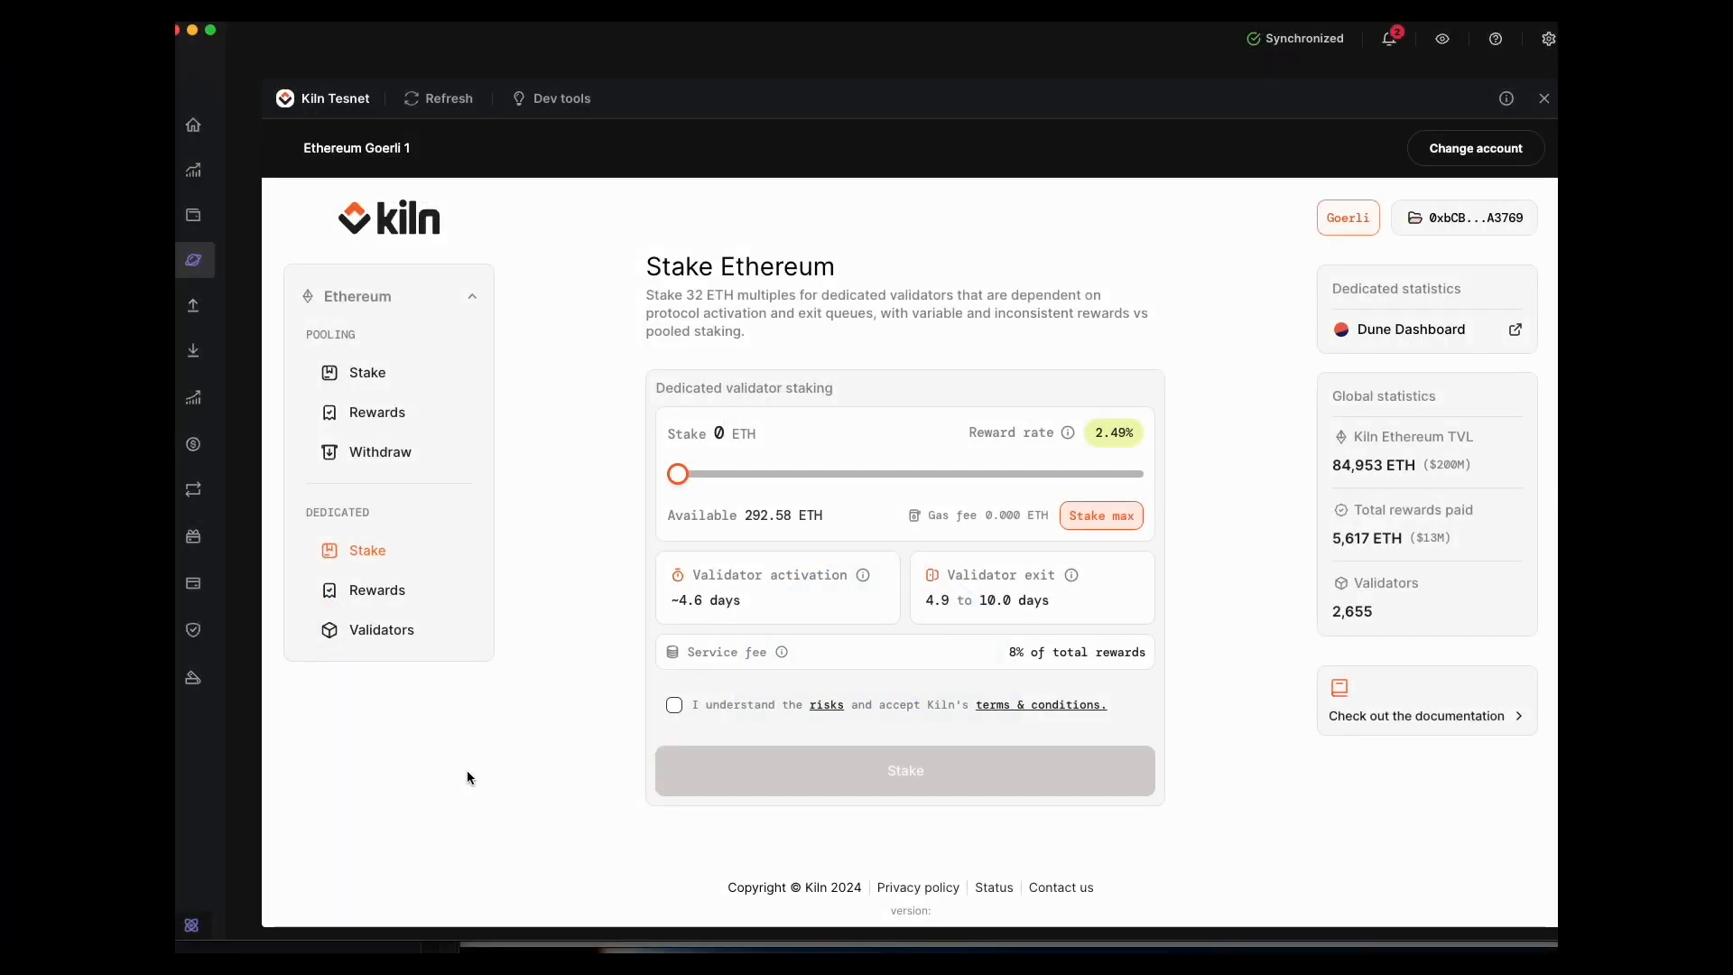
mouse_move(630, 489)
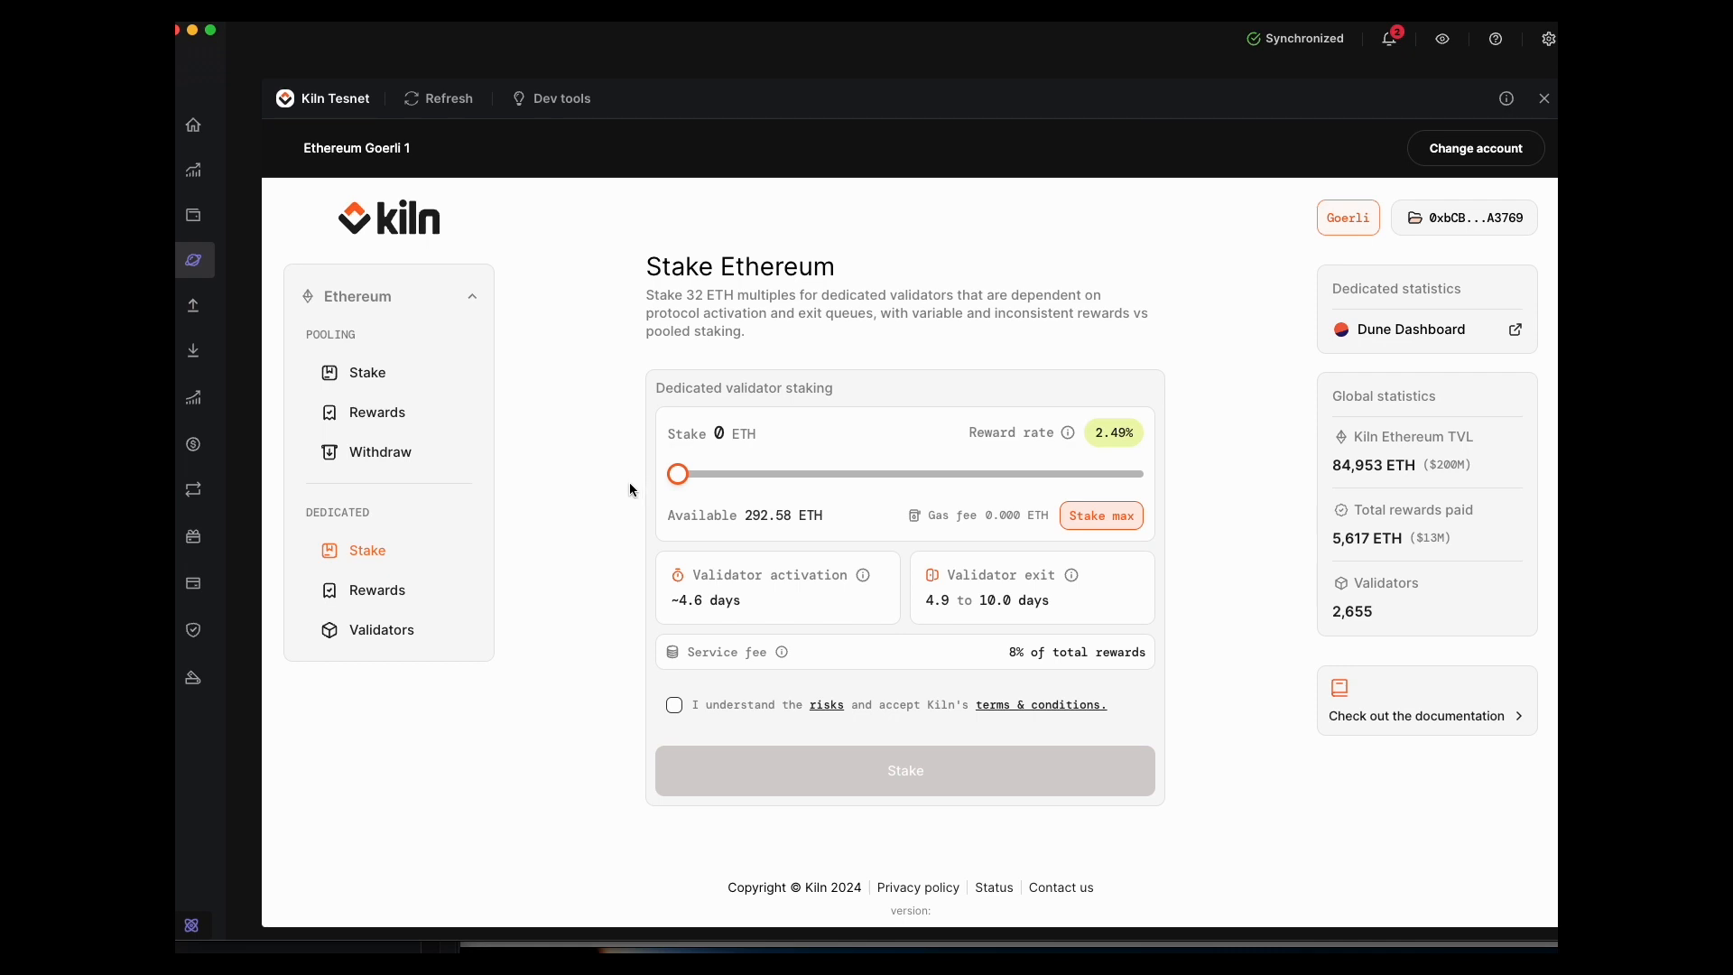
mouse_move(503, 519)
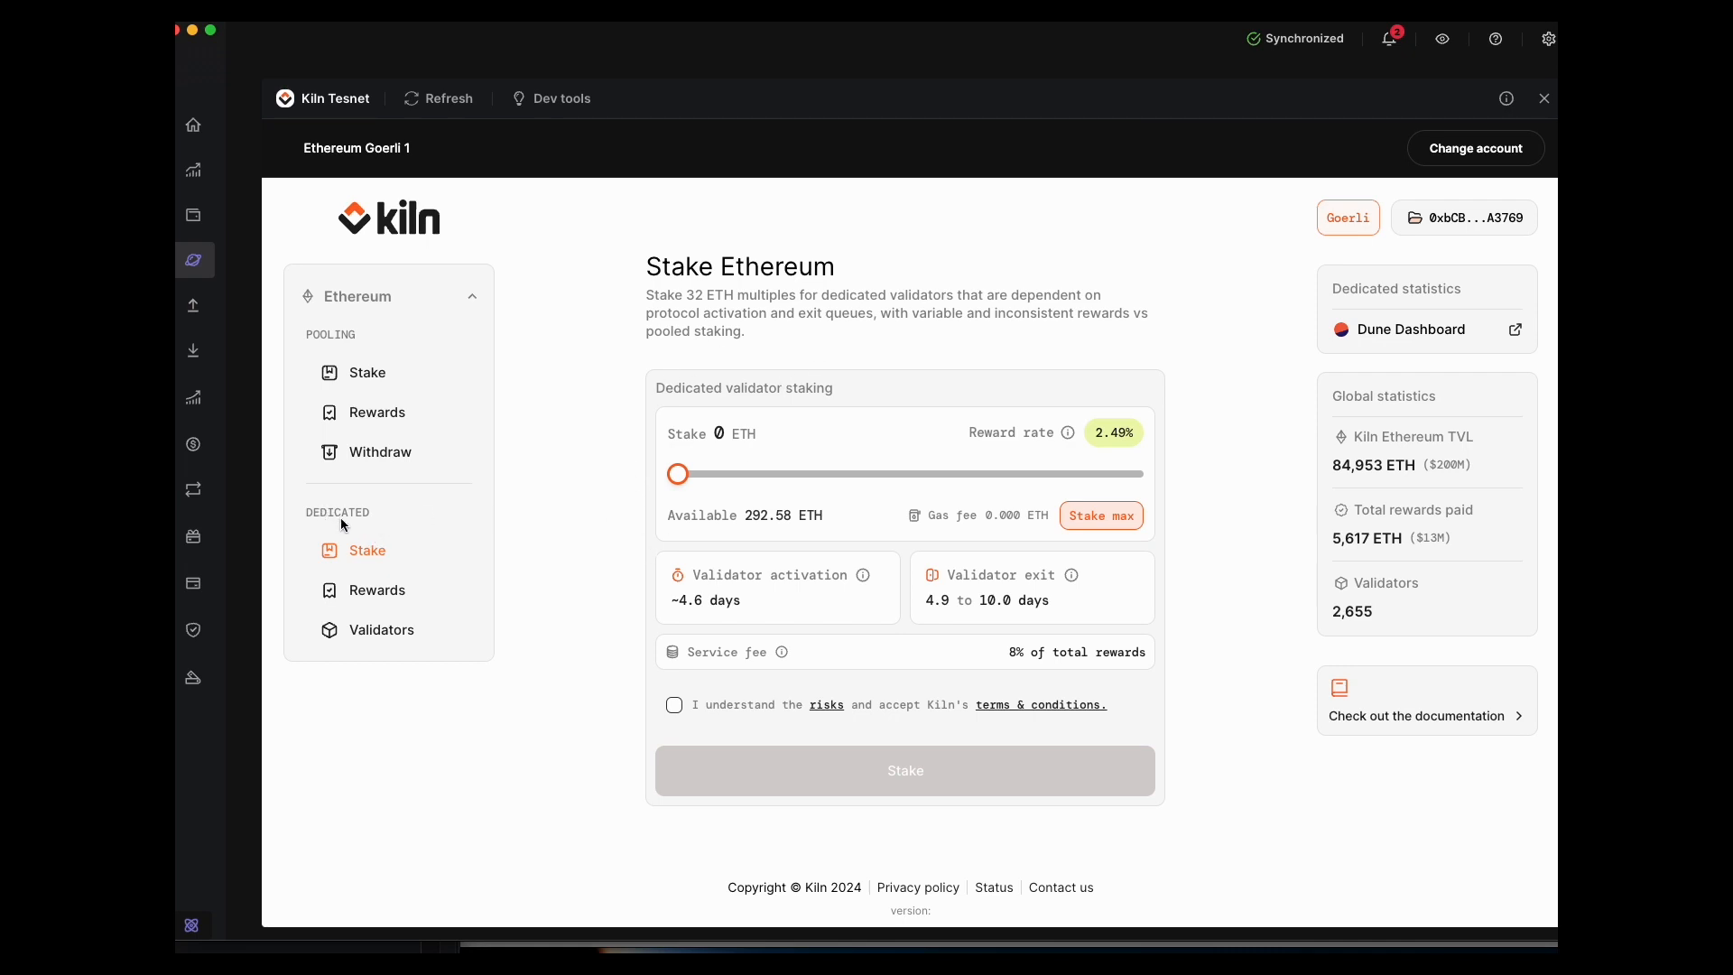
mouse_move(520, 569)
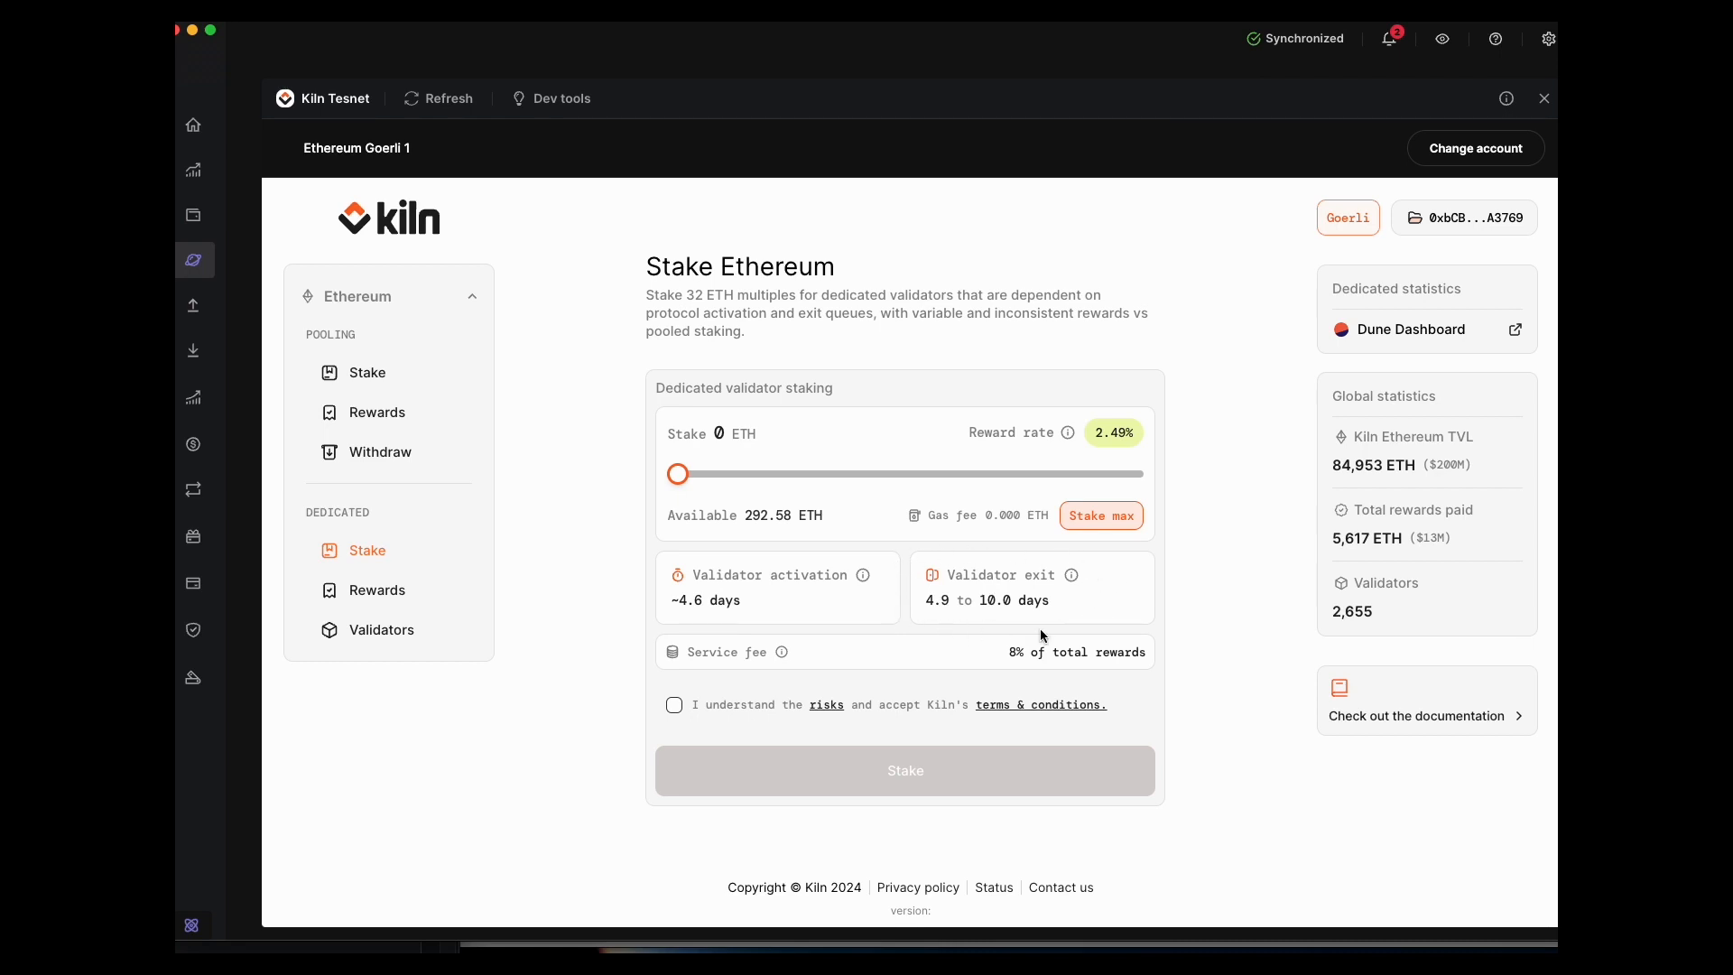
mouse_move(898, 614)
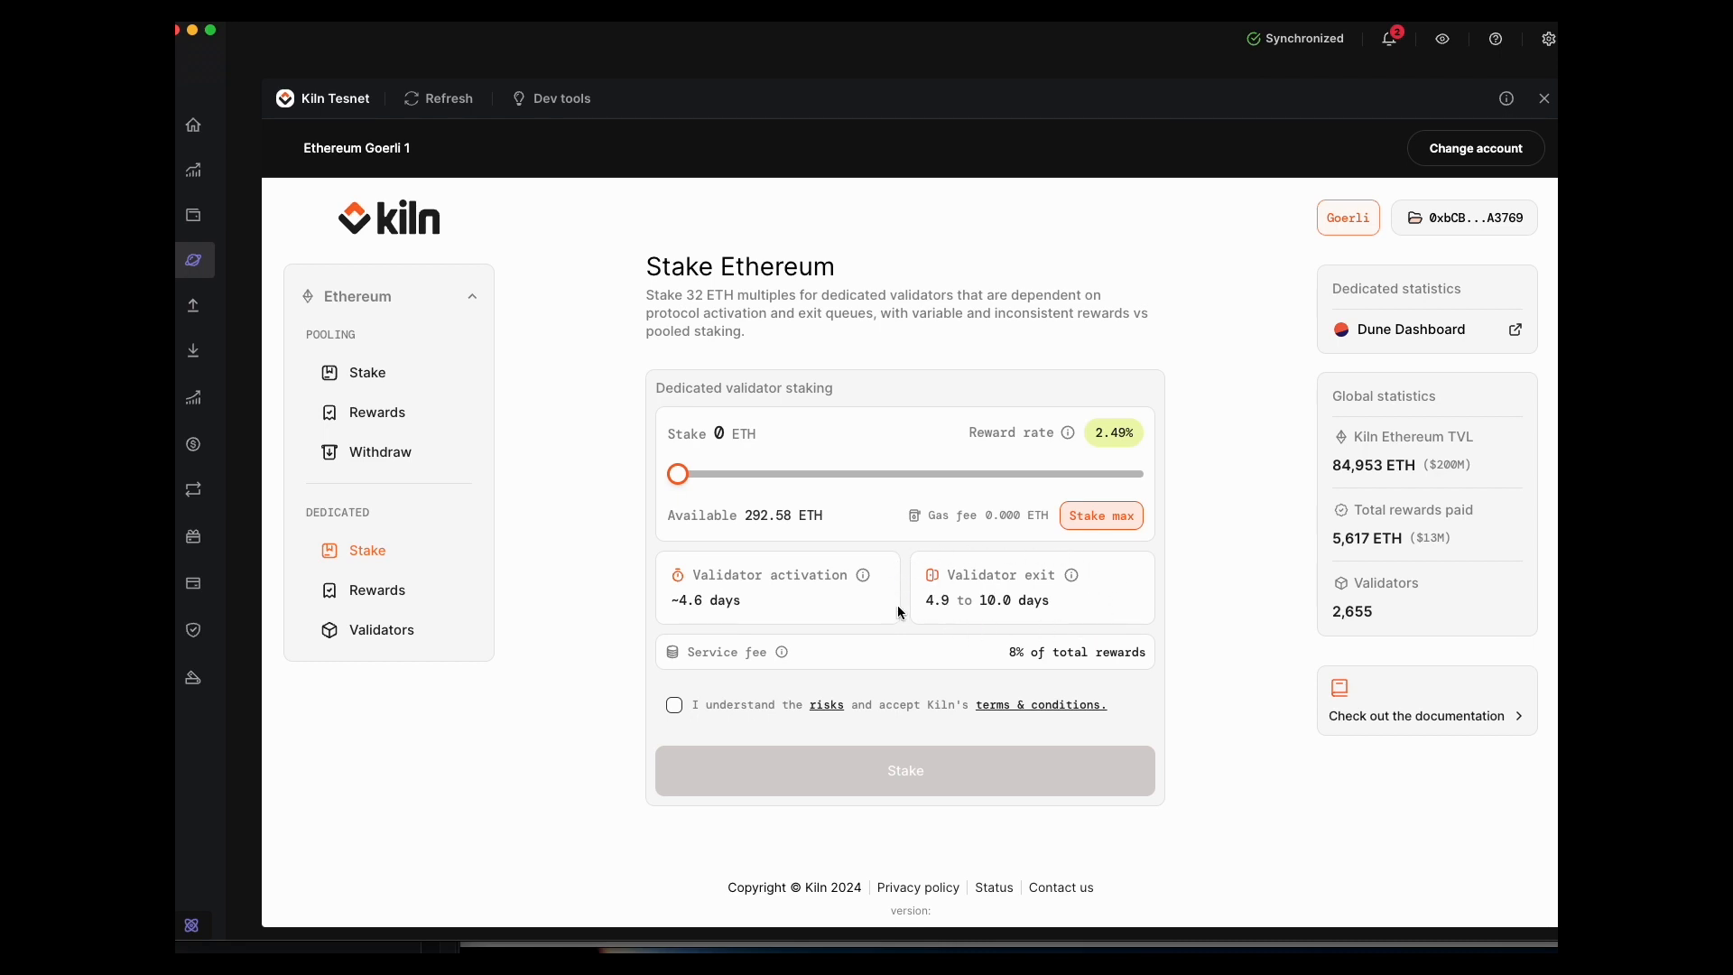
mouse_move(942, 606)
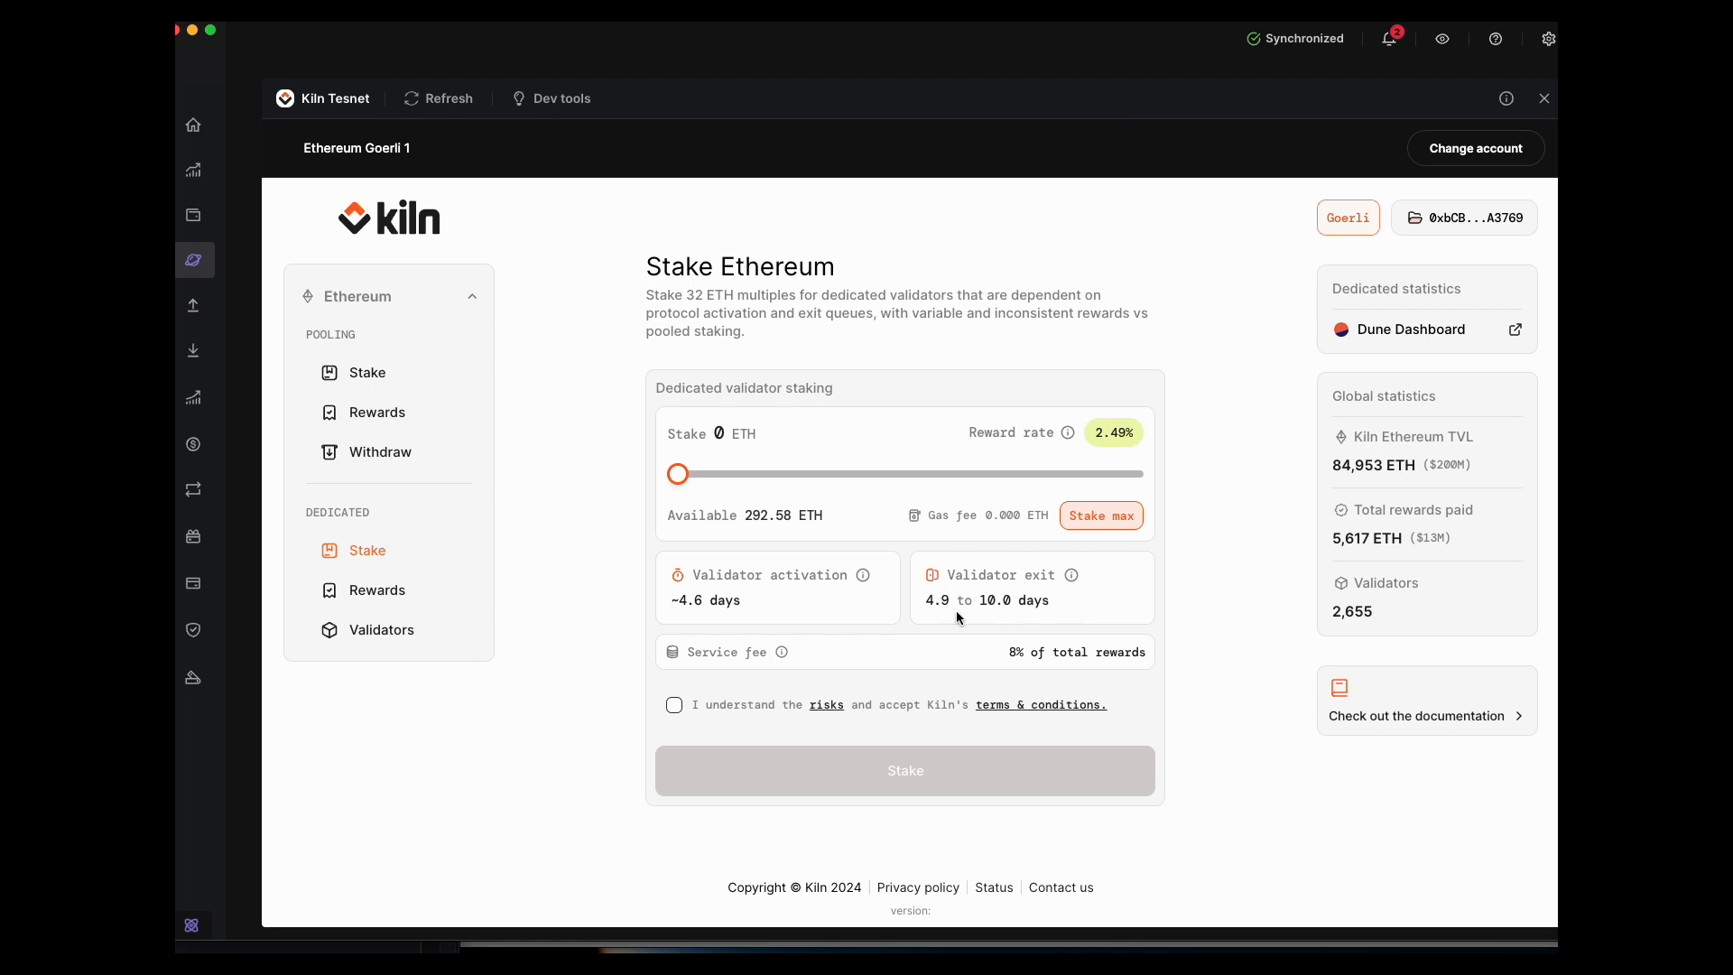
mouse_move(1032, 617)
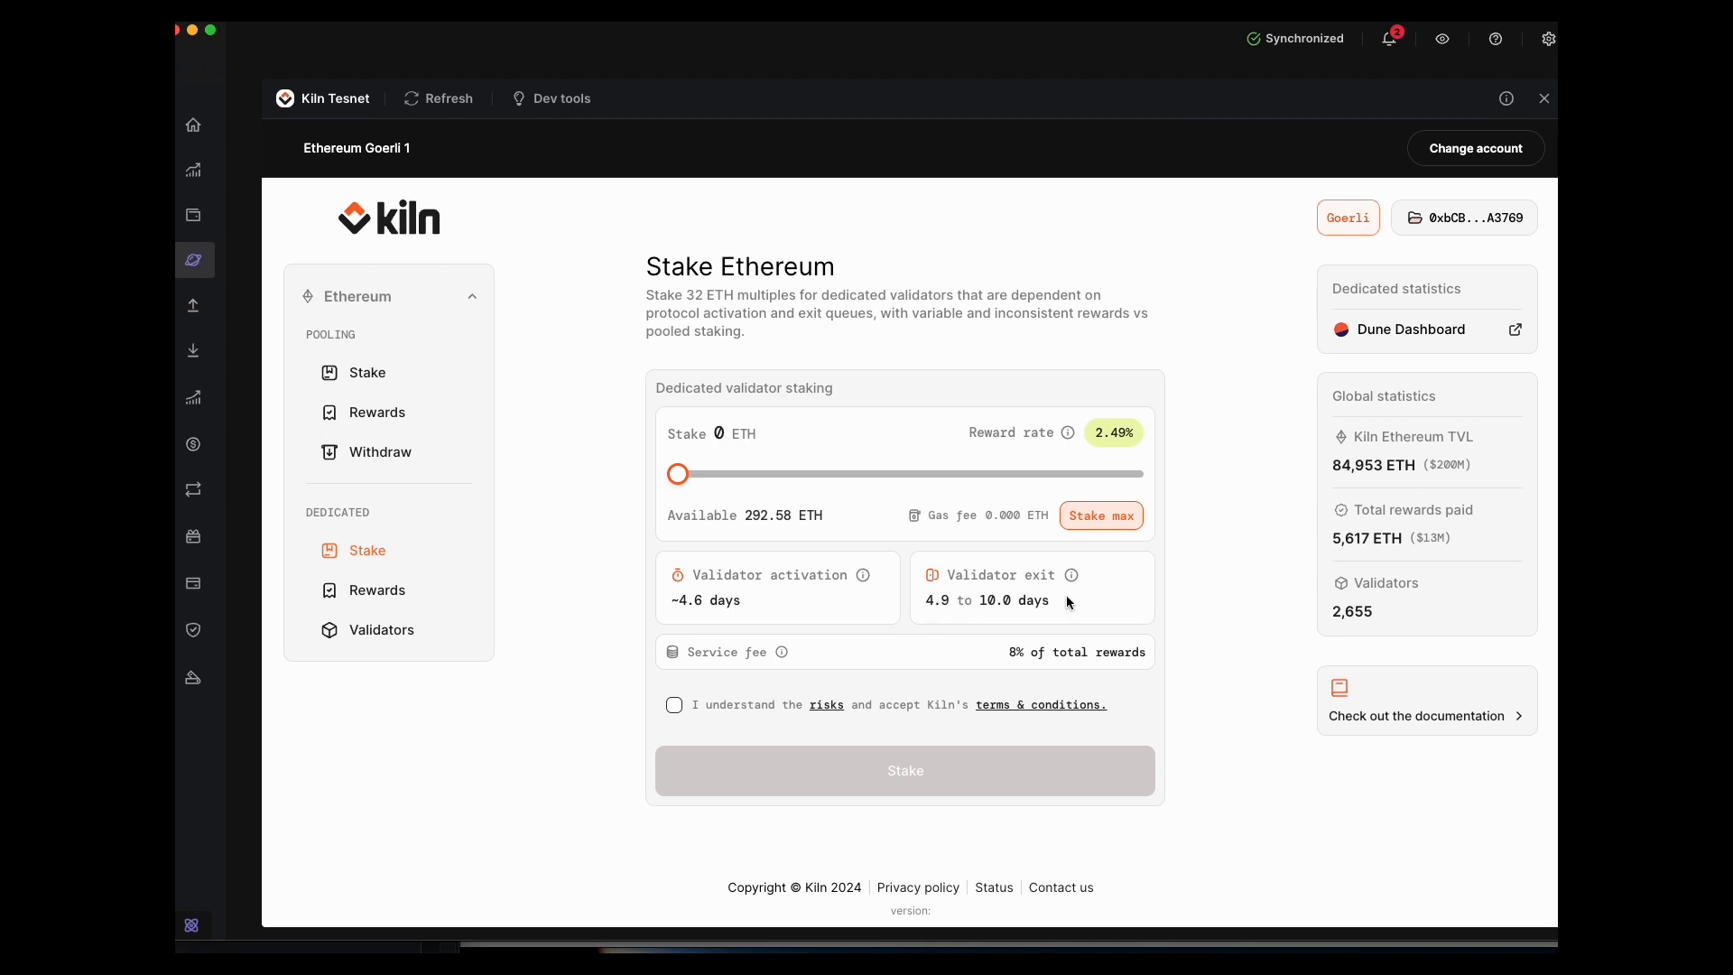
mouse_move(368, 622)
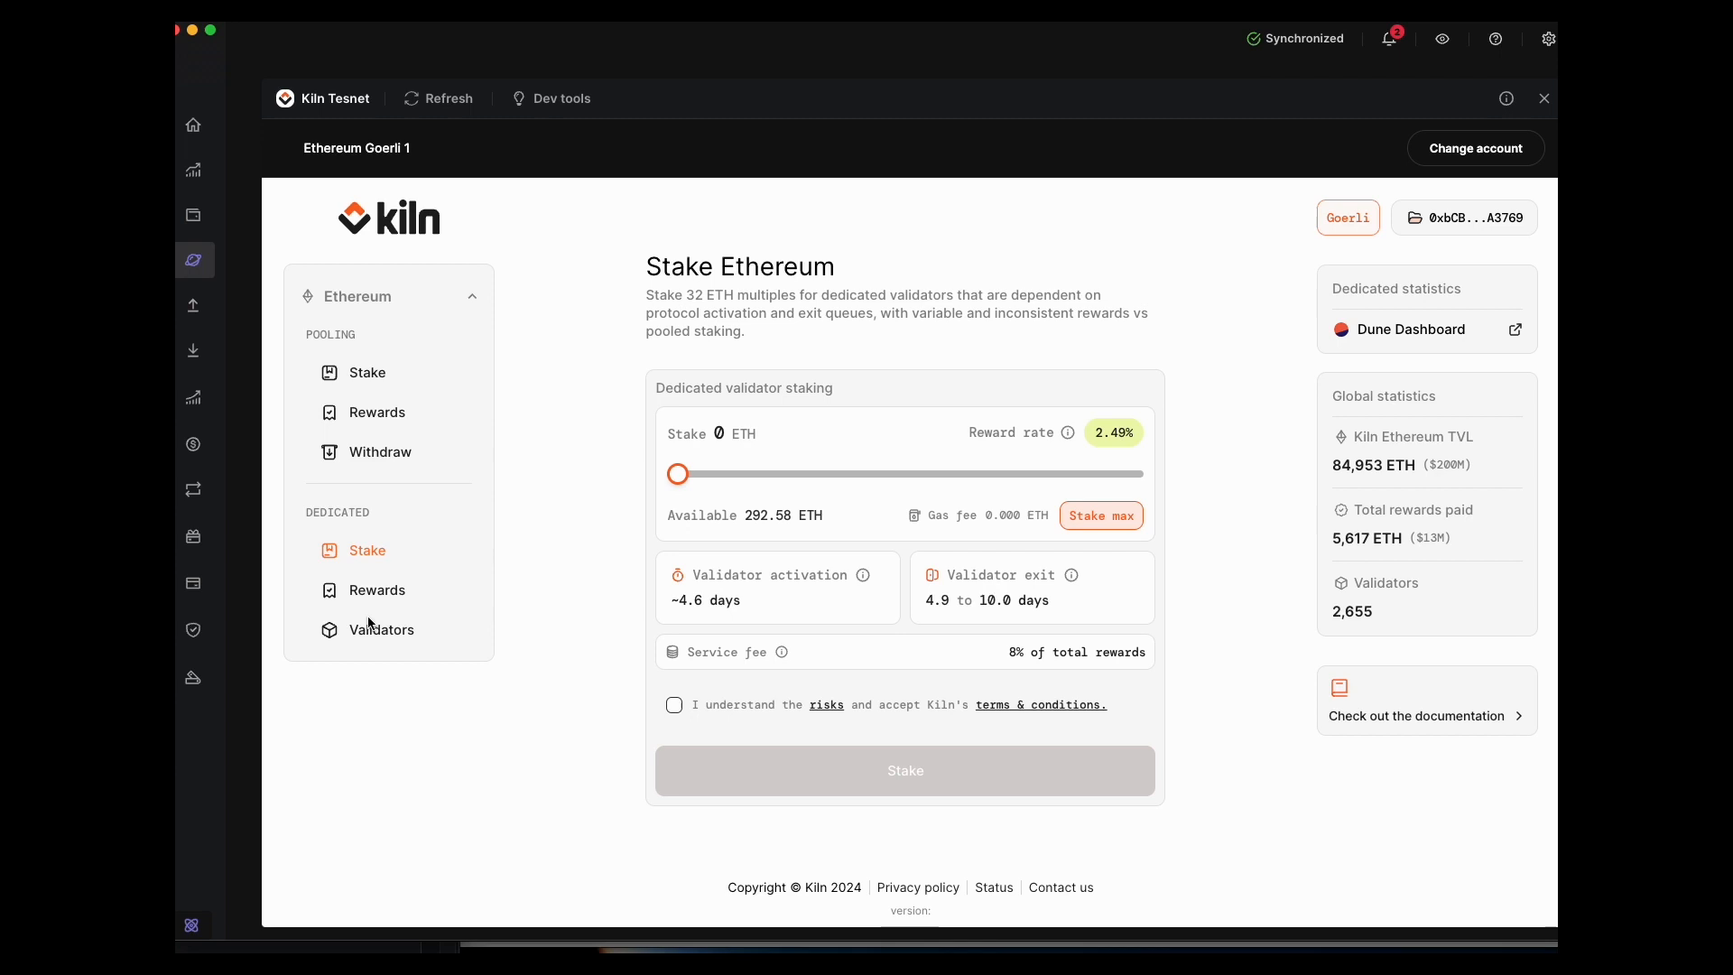
Show the Dedicated Validators list where 0x92…ae57 is still Active.
left_click(381, 628)
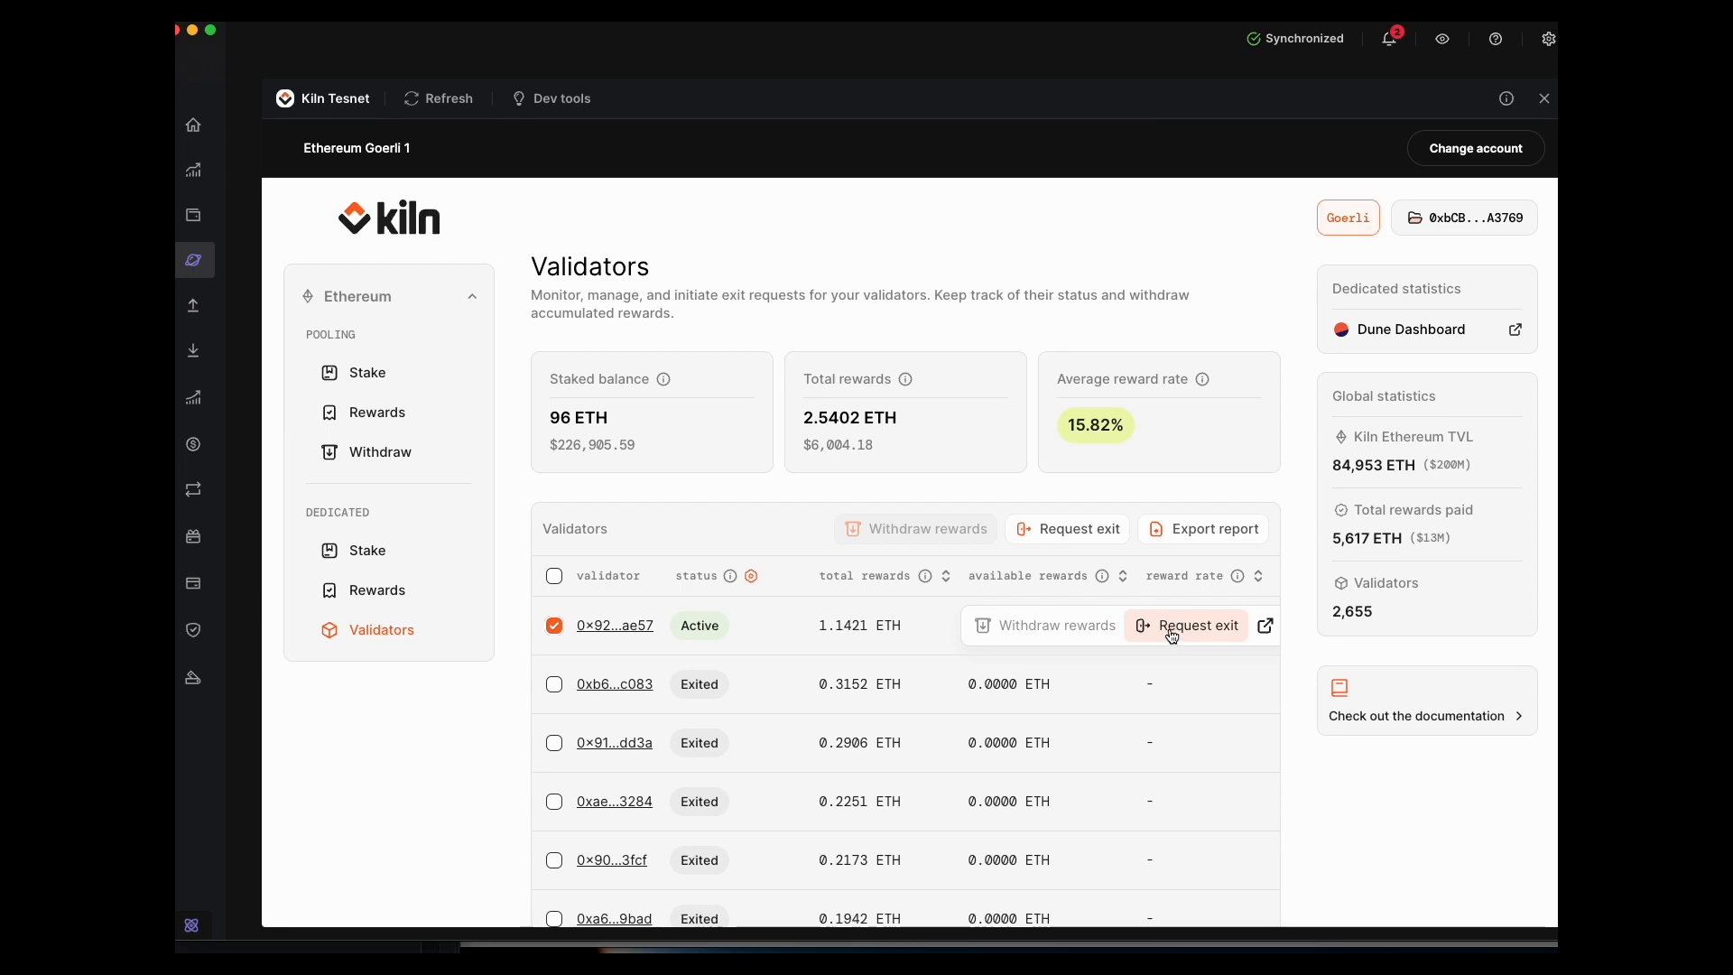
Request exit for validator 0x92…ae57, unstaking the full 32 ETH.
left_click(1197, 624)
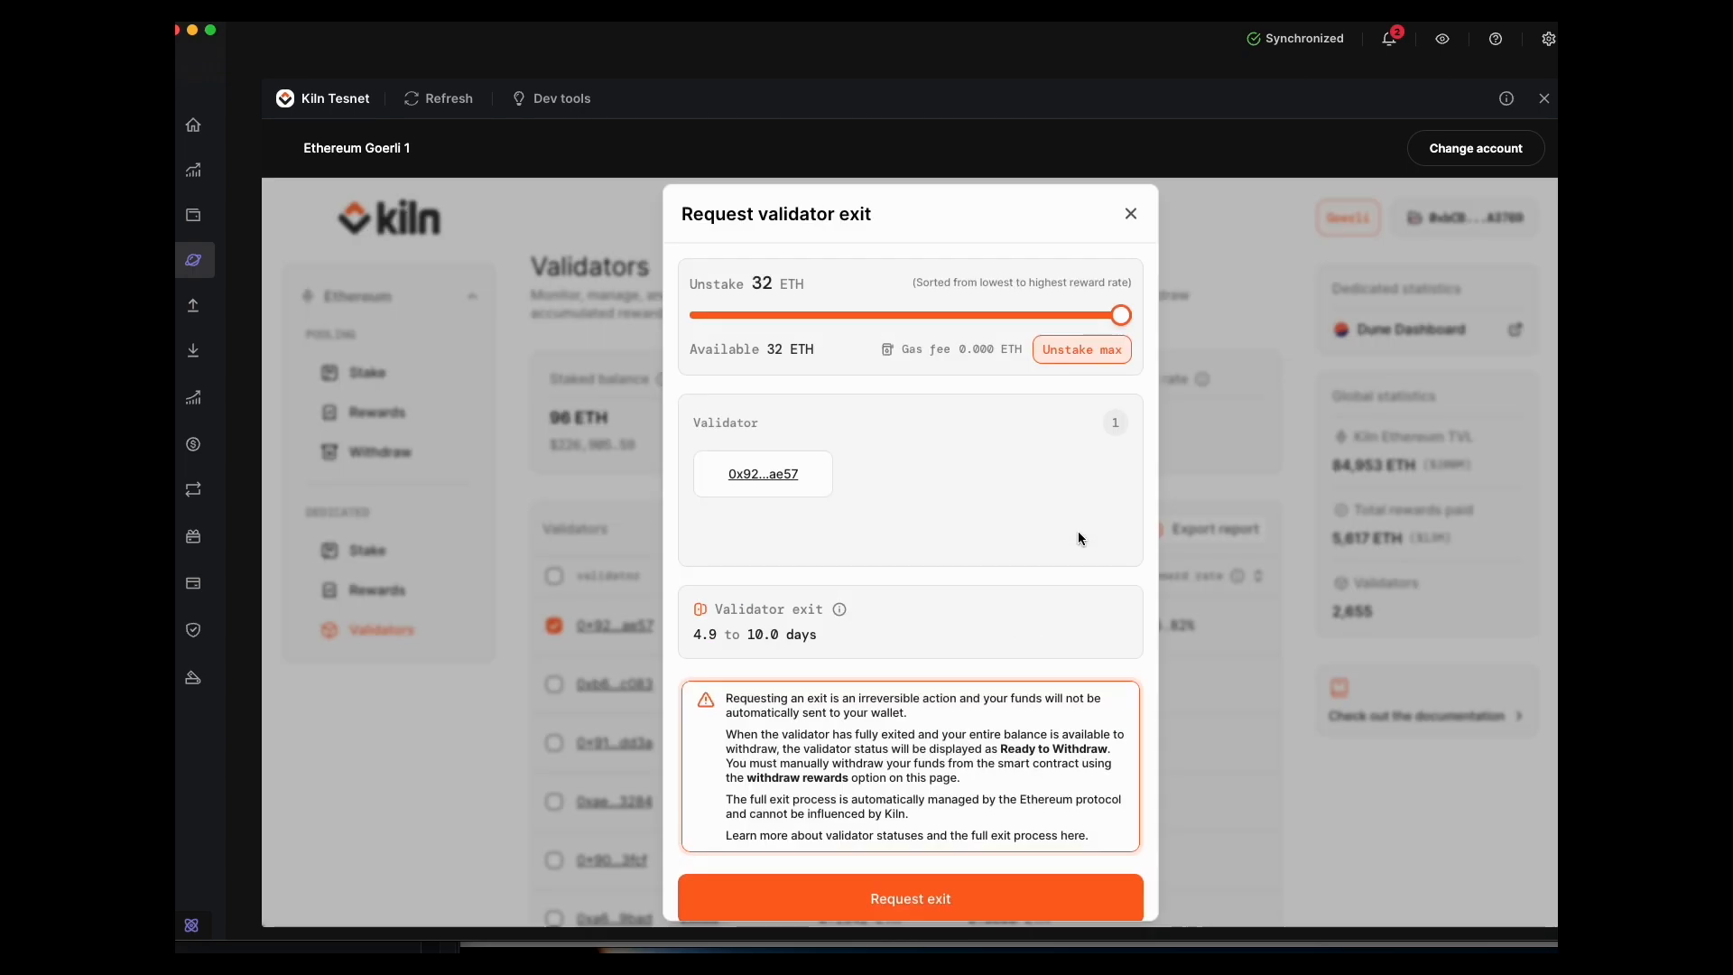
mouse_move(1031, 399)
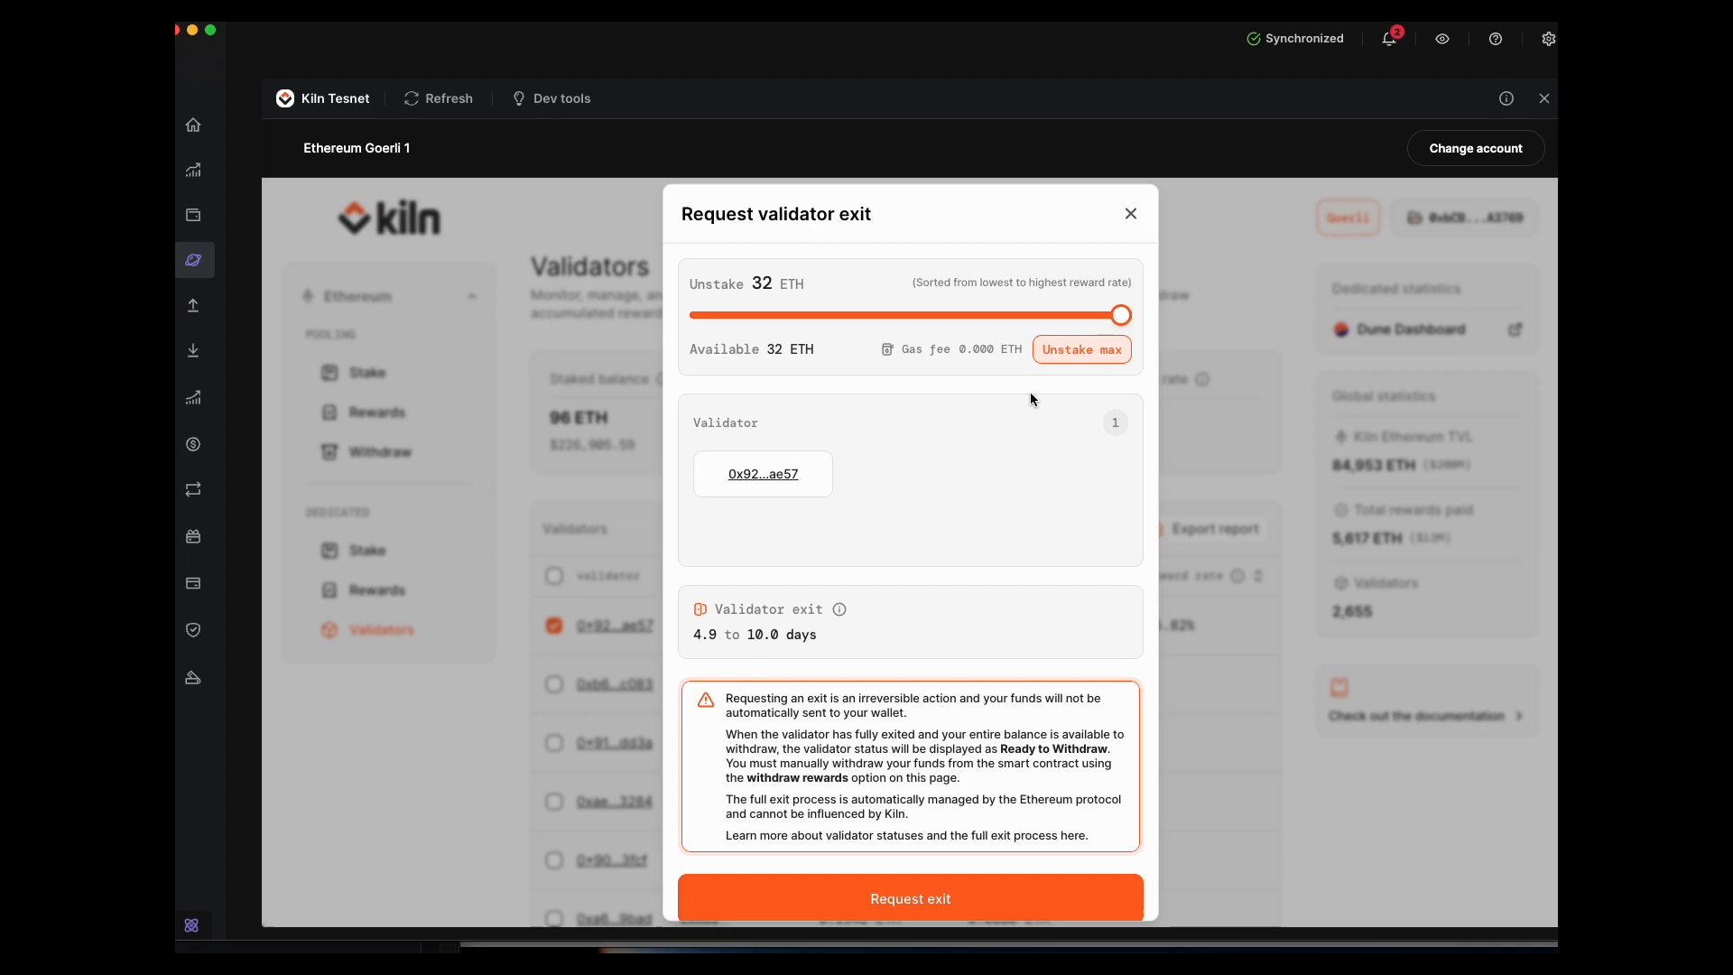
mouse_move(805, 455)
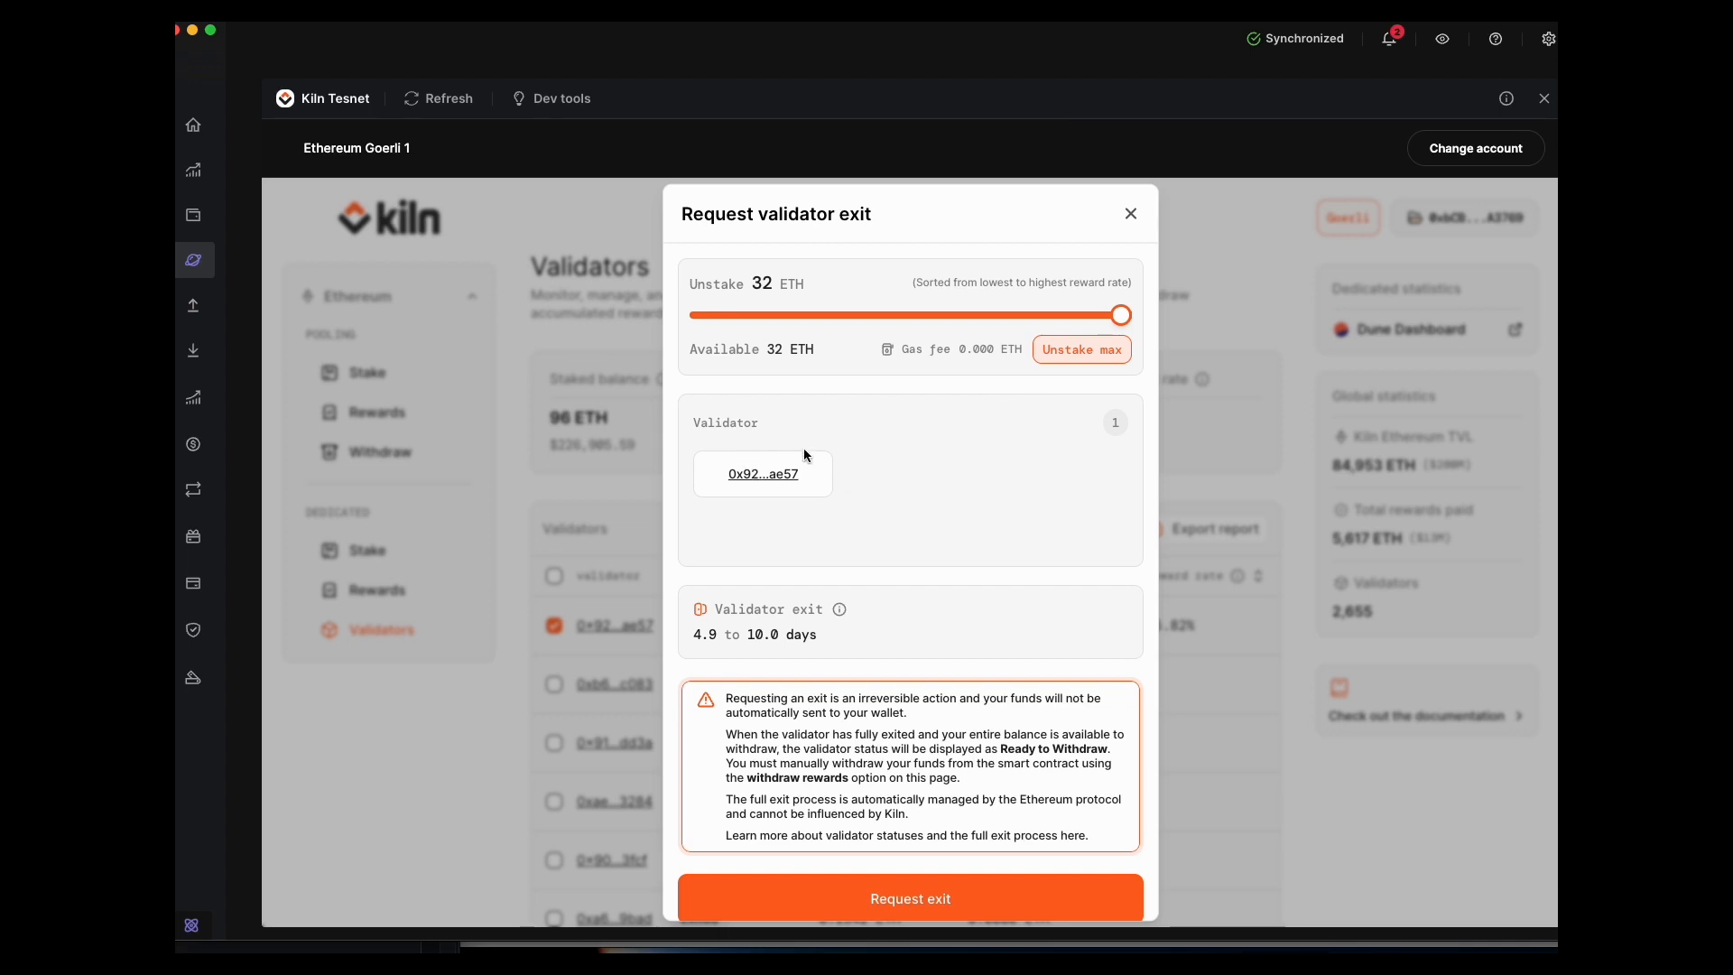
mouse_move(1056, 512)
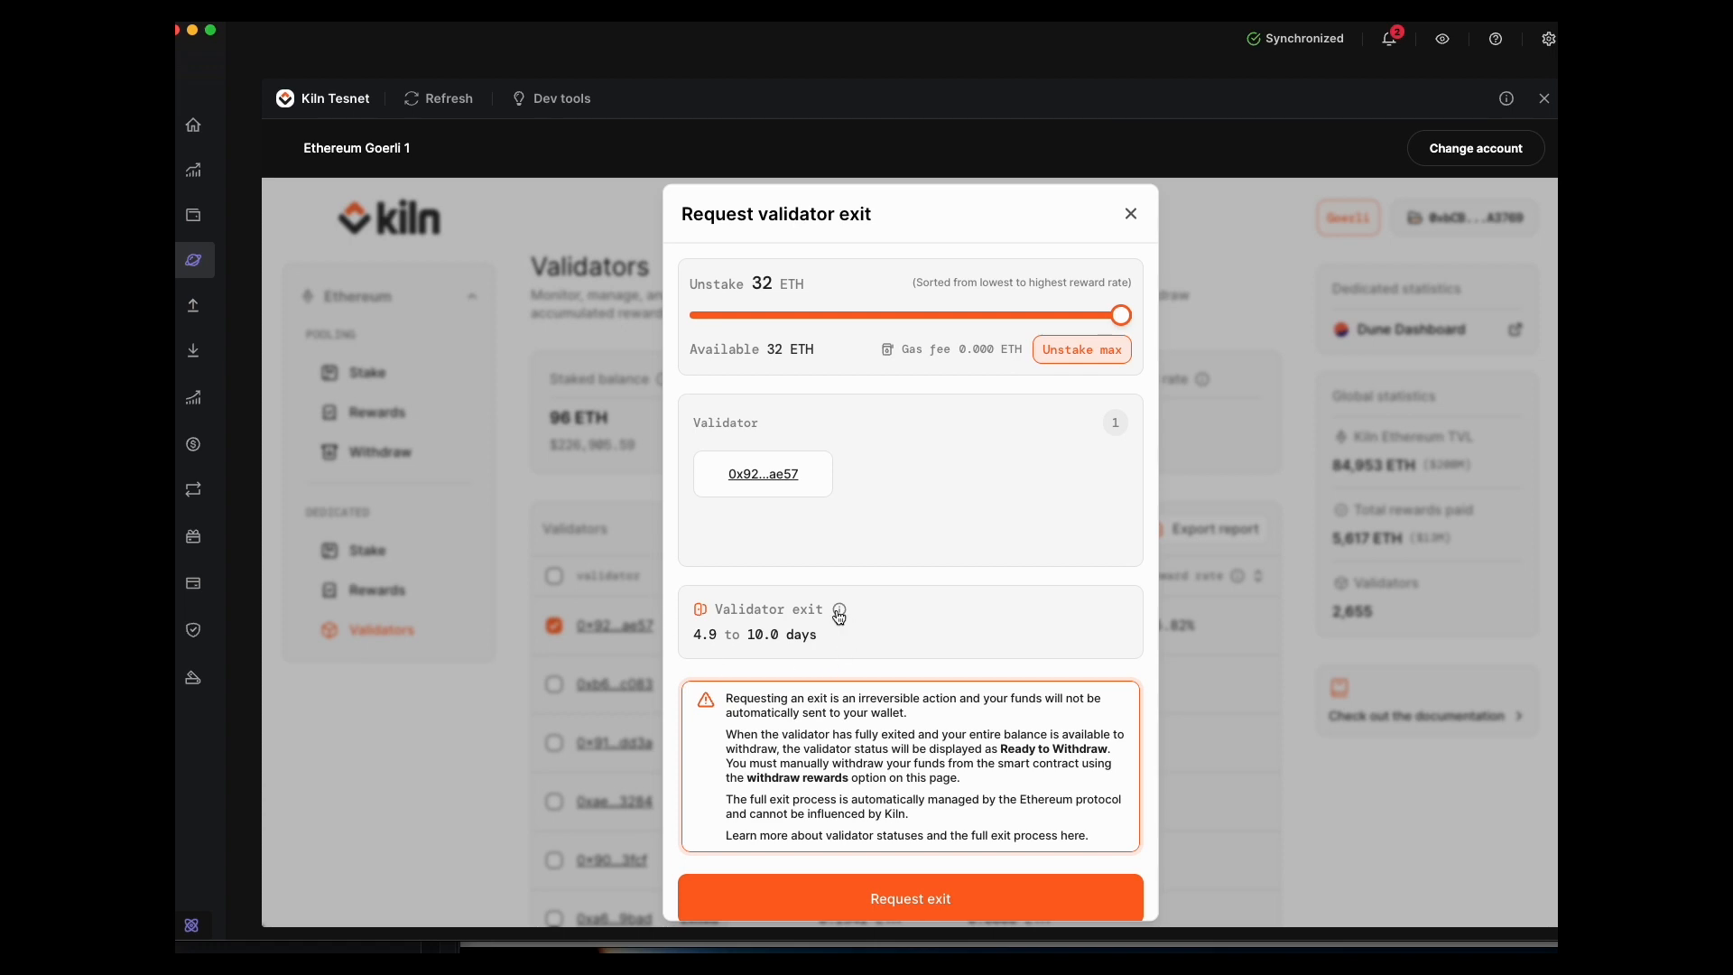
mouse_move(703, 599)
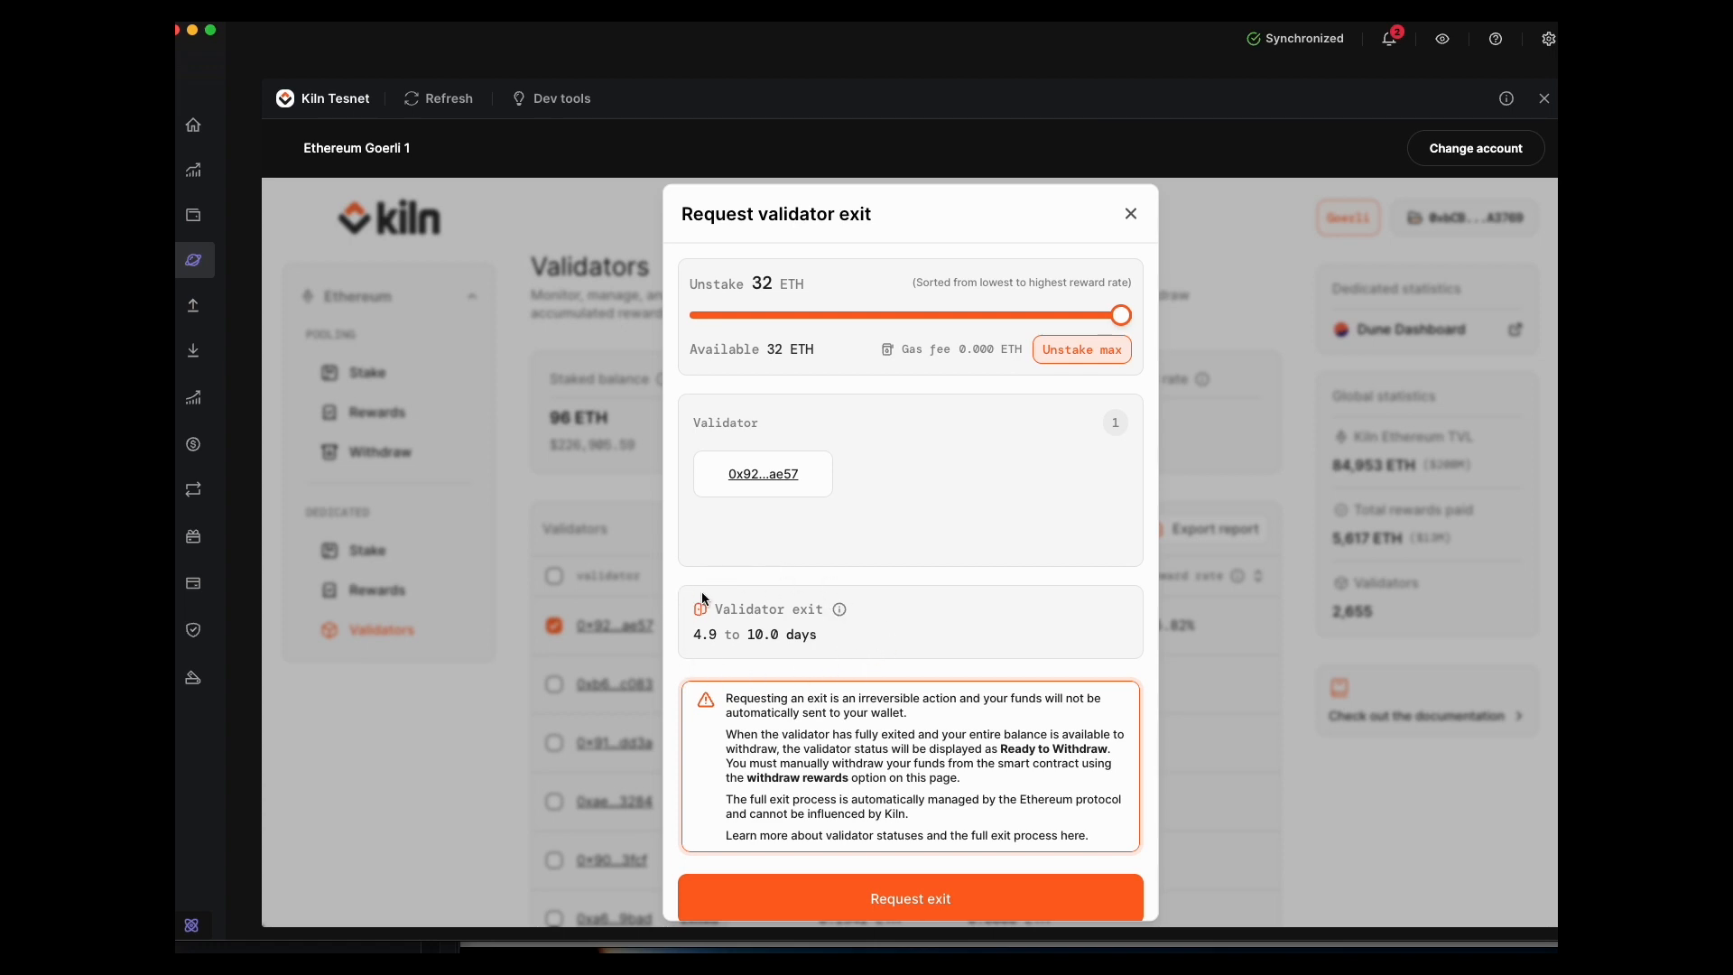
mouse_move(677, 653)
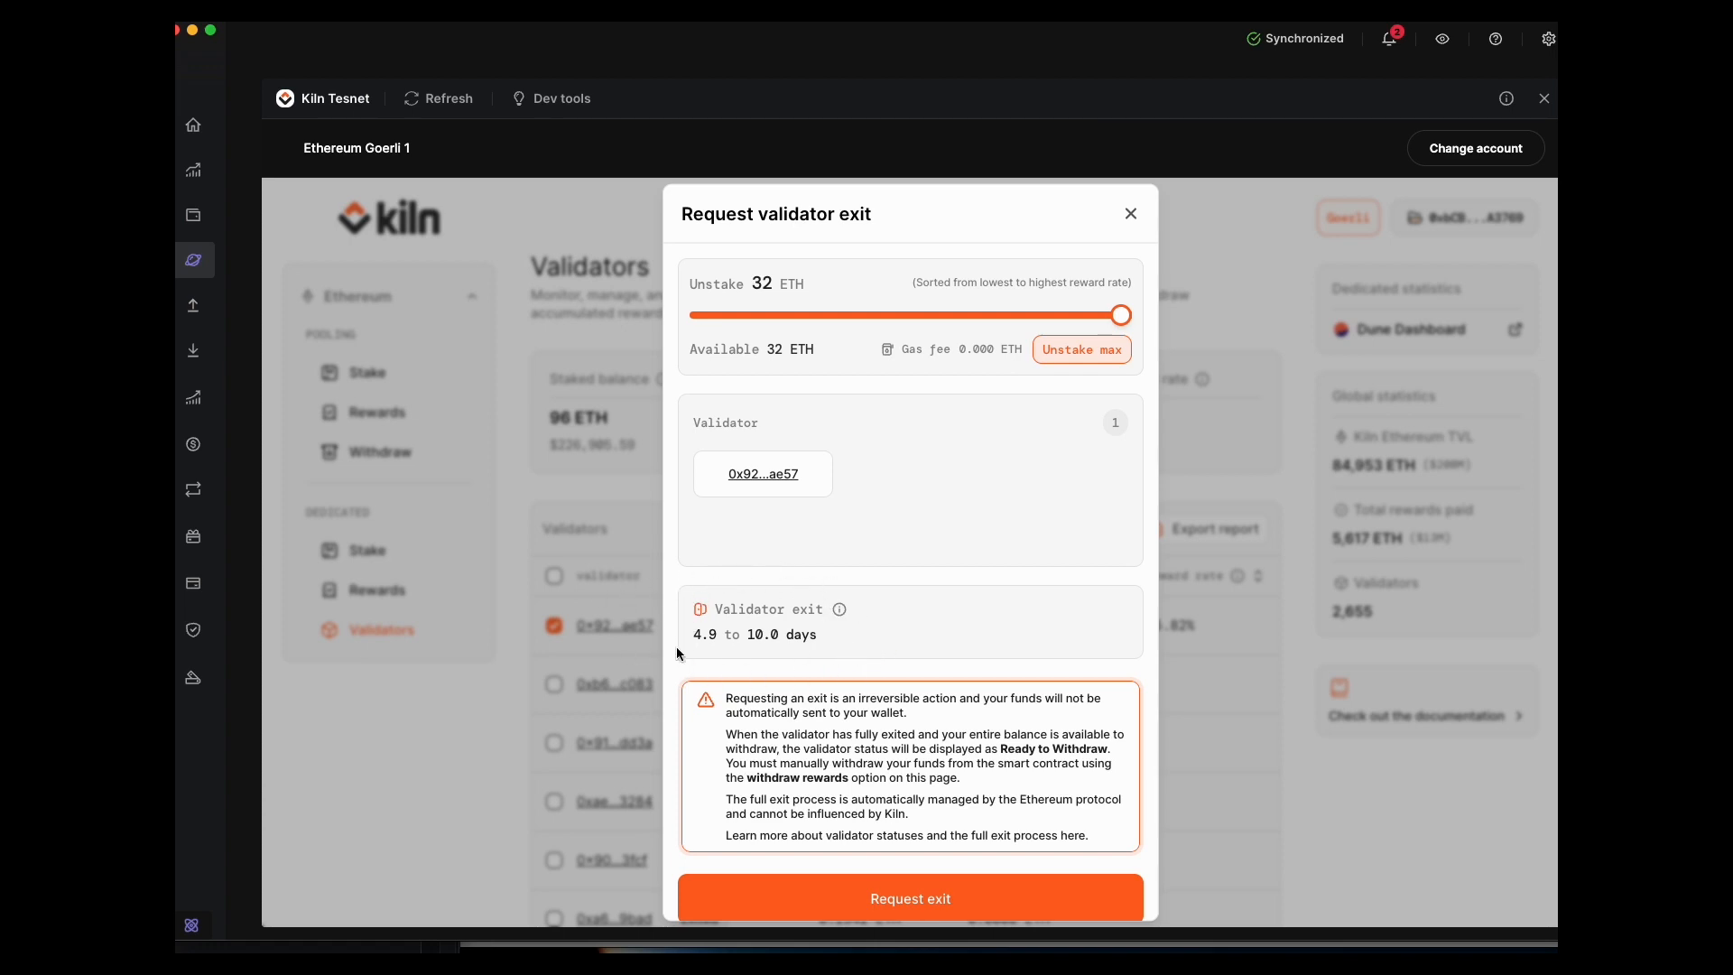
mouse_move(814, 637)
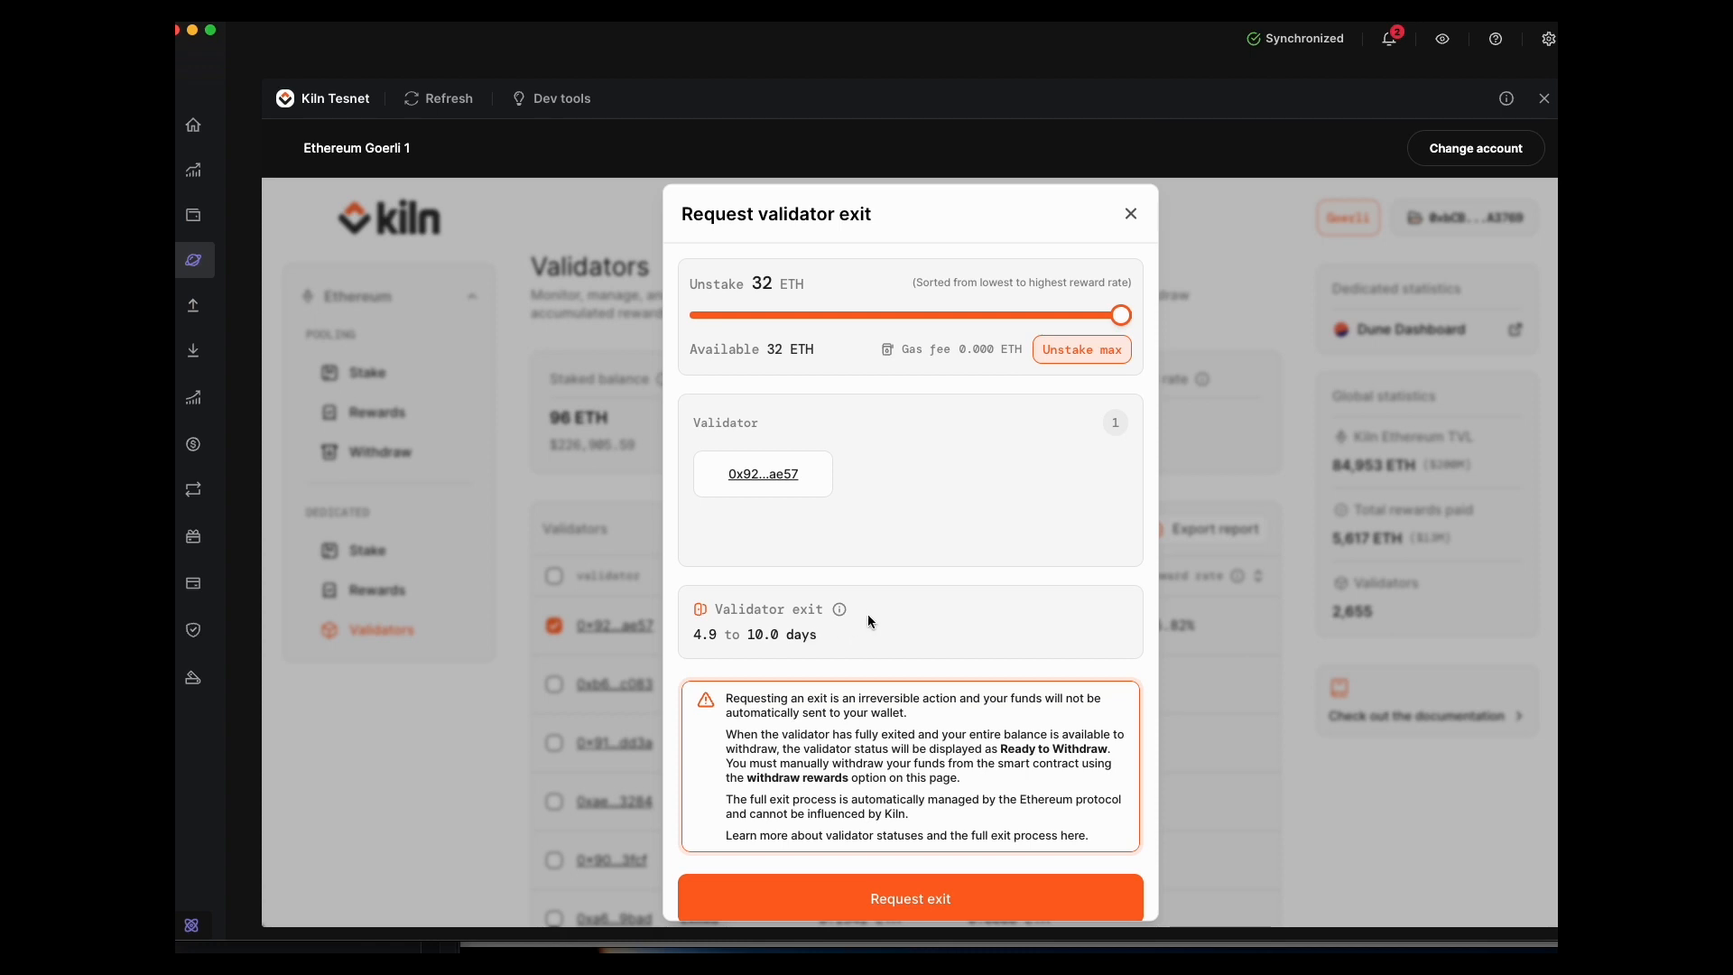
mouse_move(864, 688)
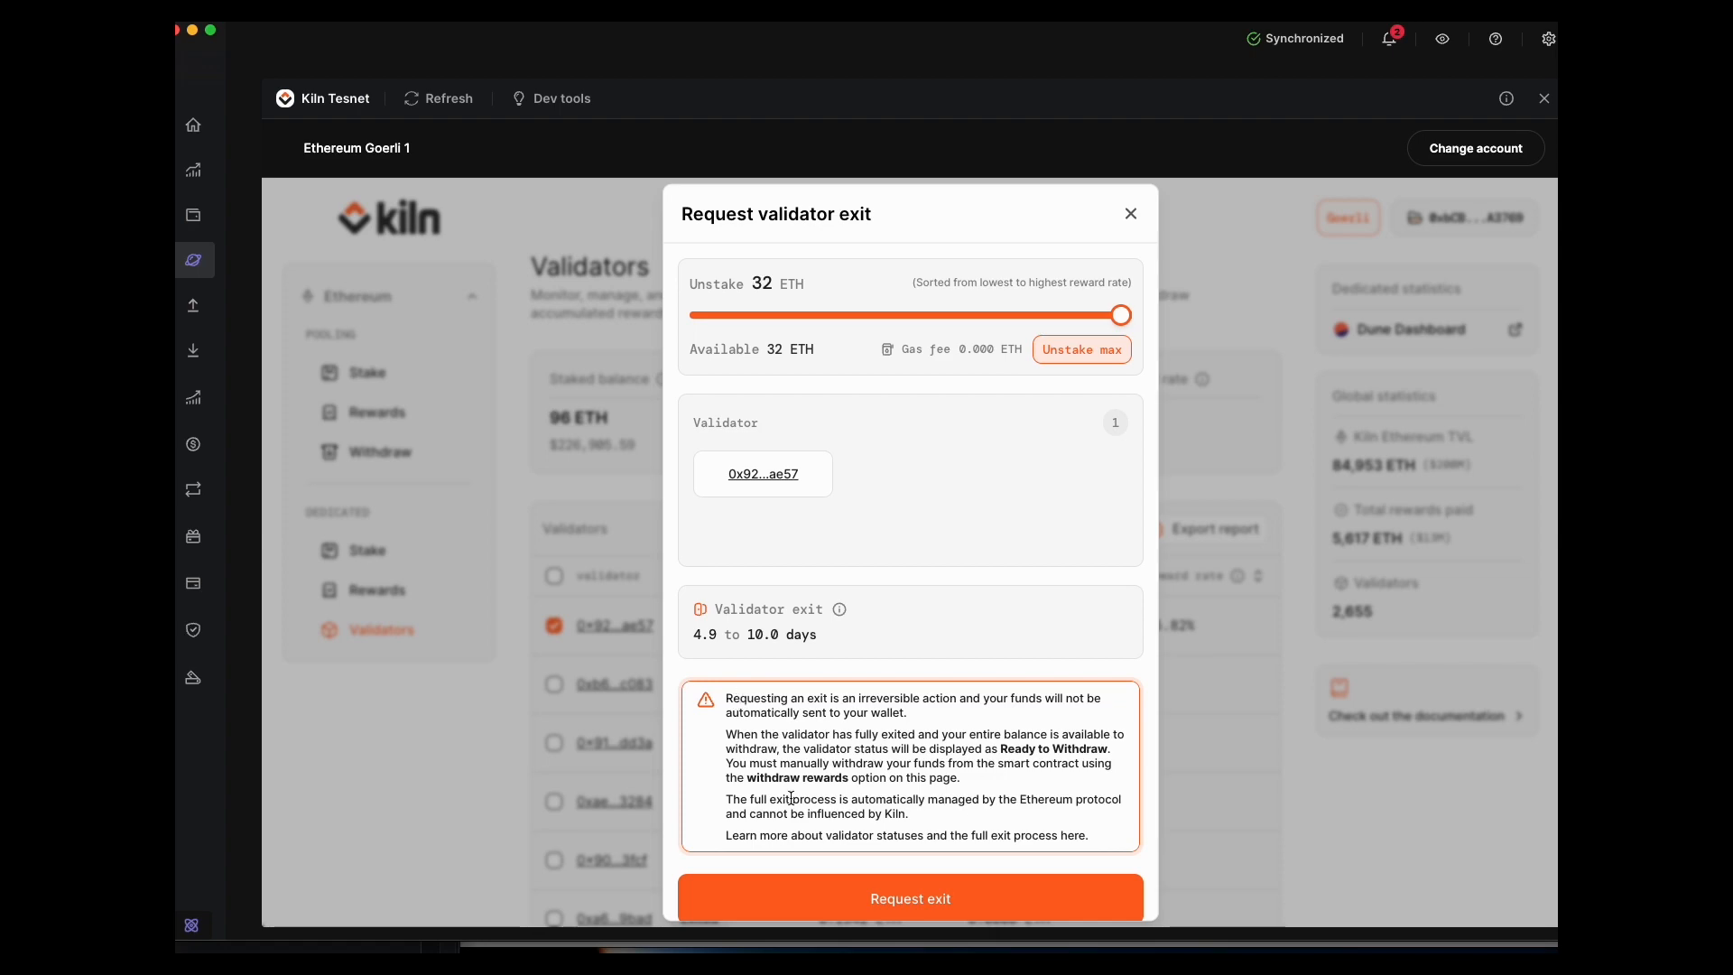
left_click(908, 897)
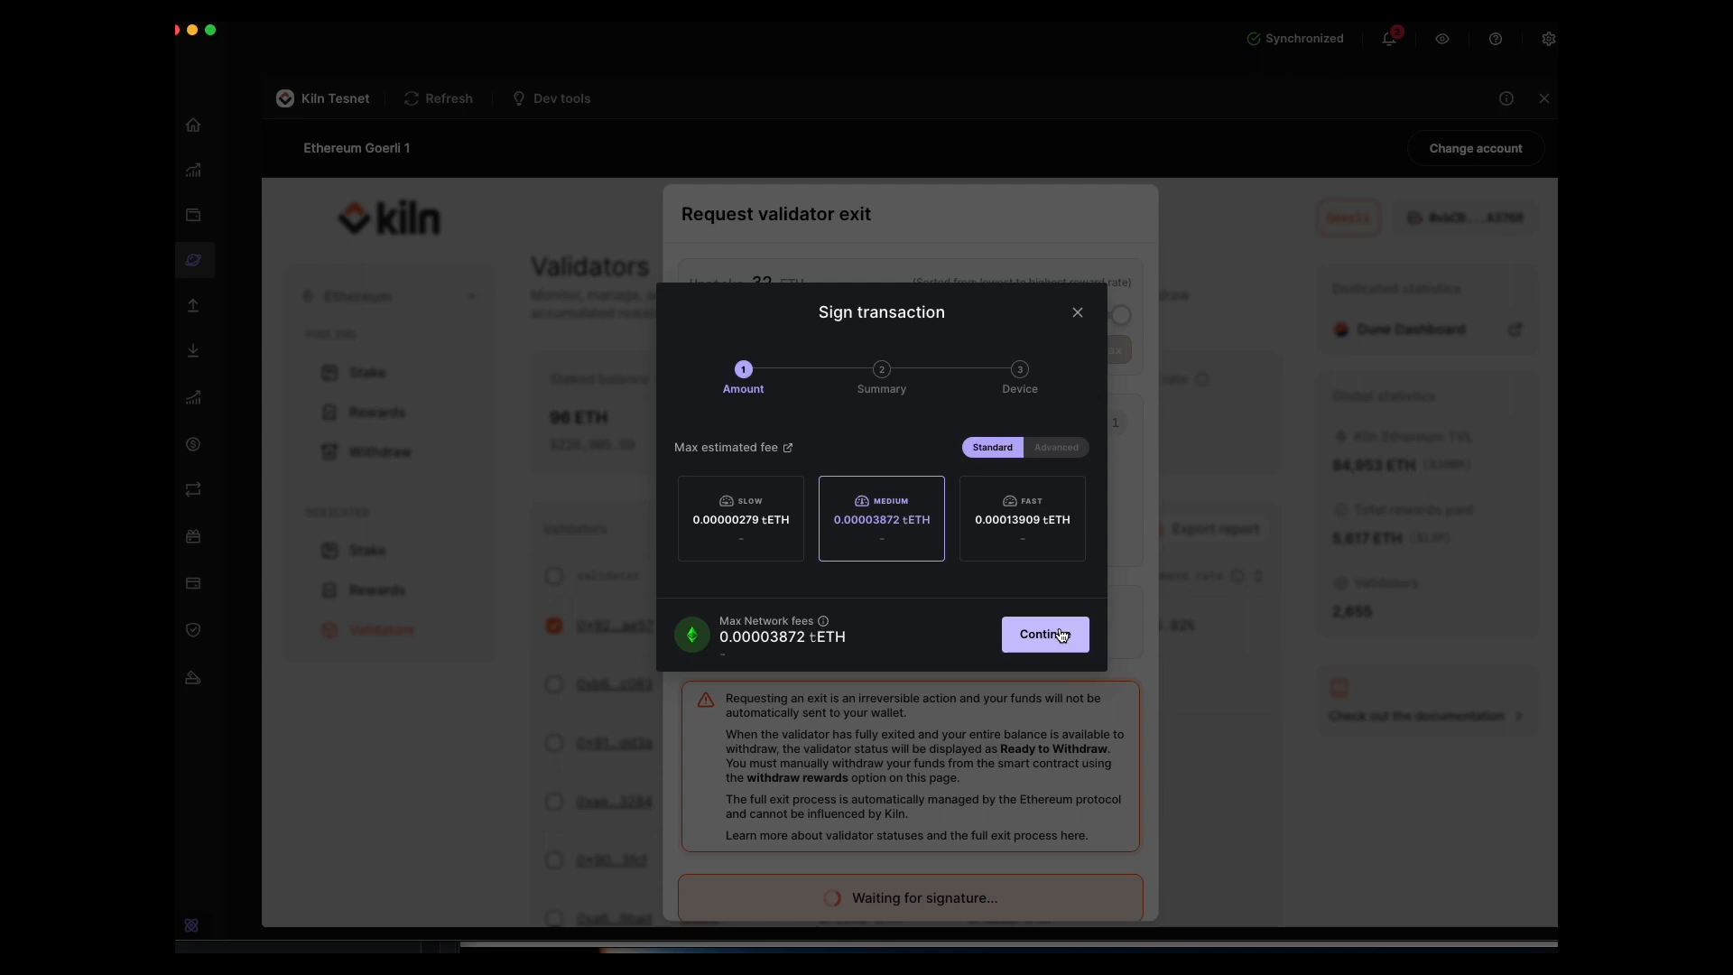
Sign the exit transaction with the Medium network fee and confirm the summary.
left_click(1043, 633)
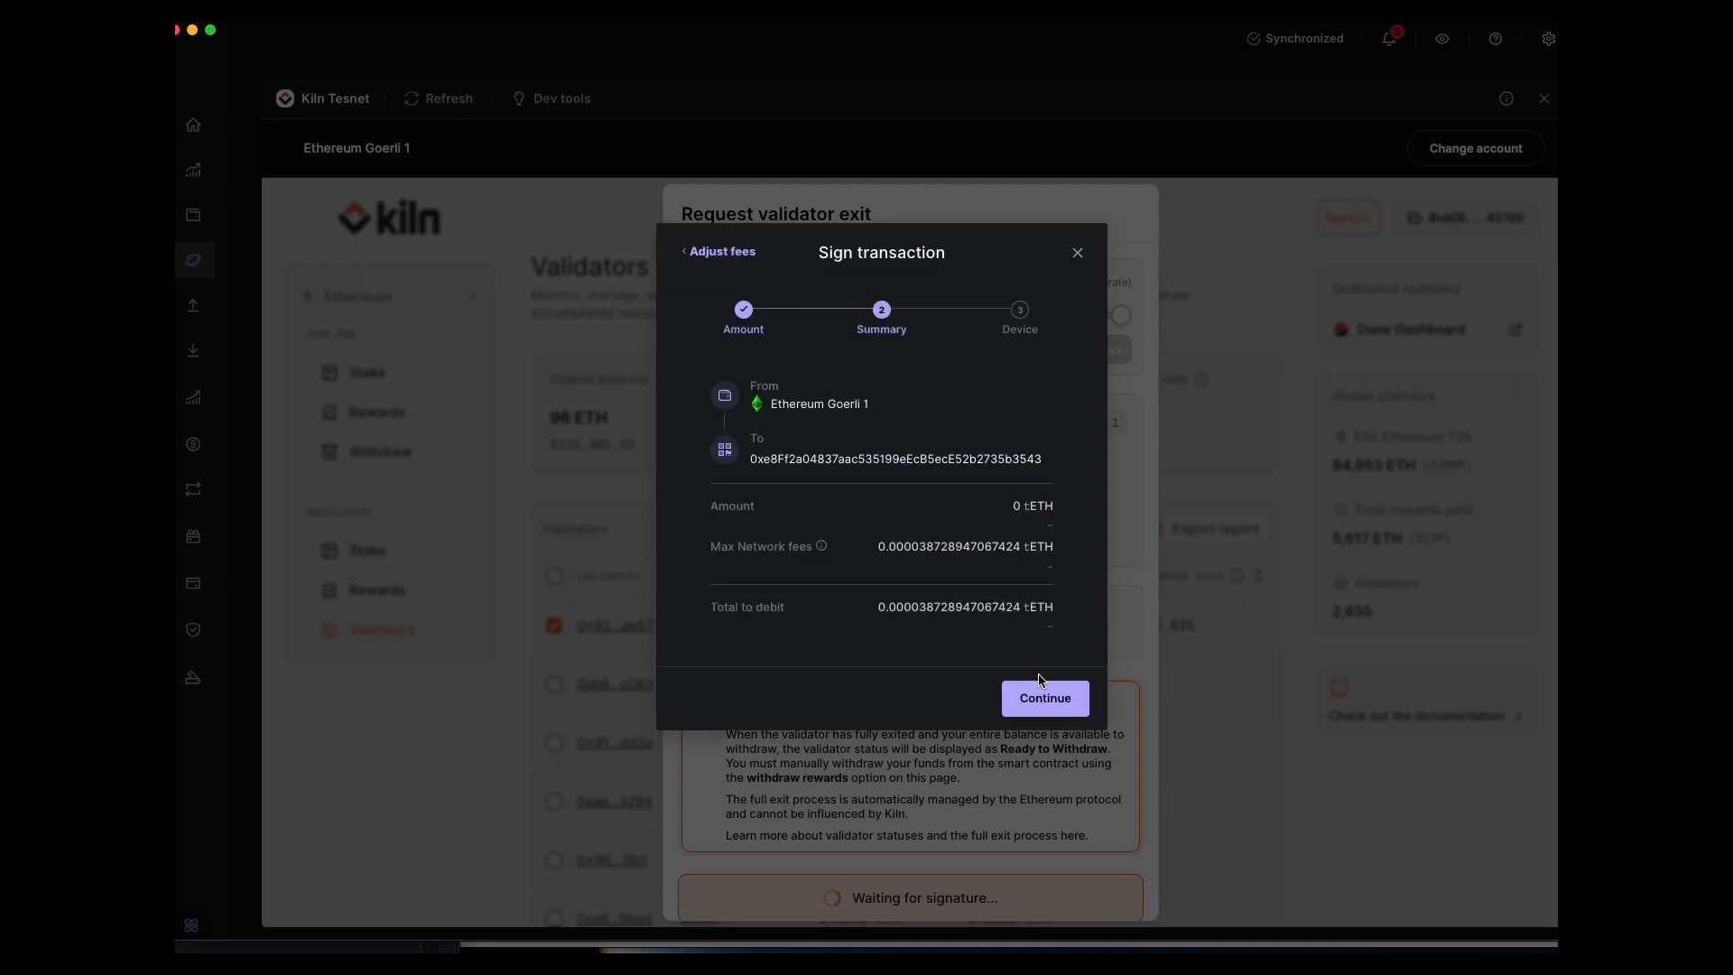
left_click(1041, 697)
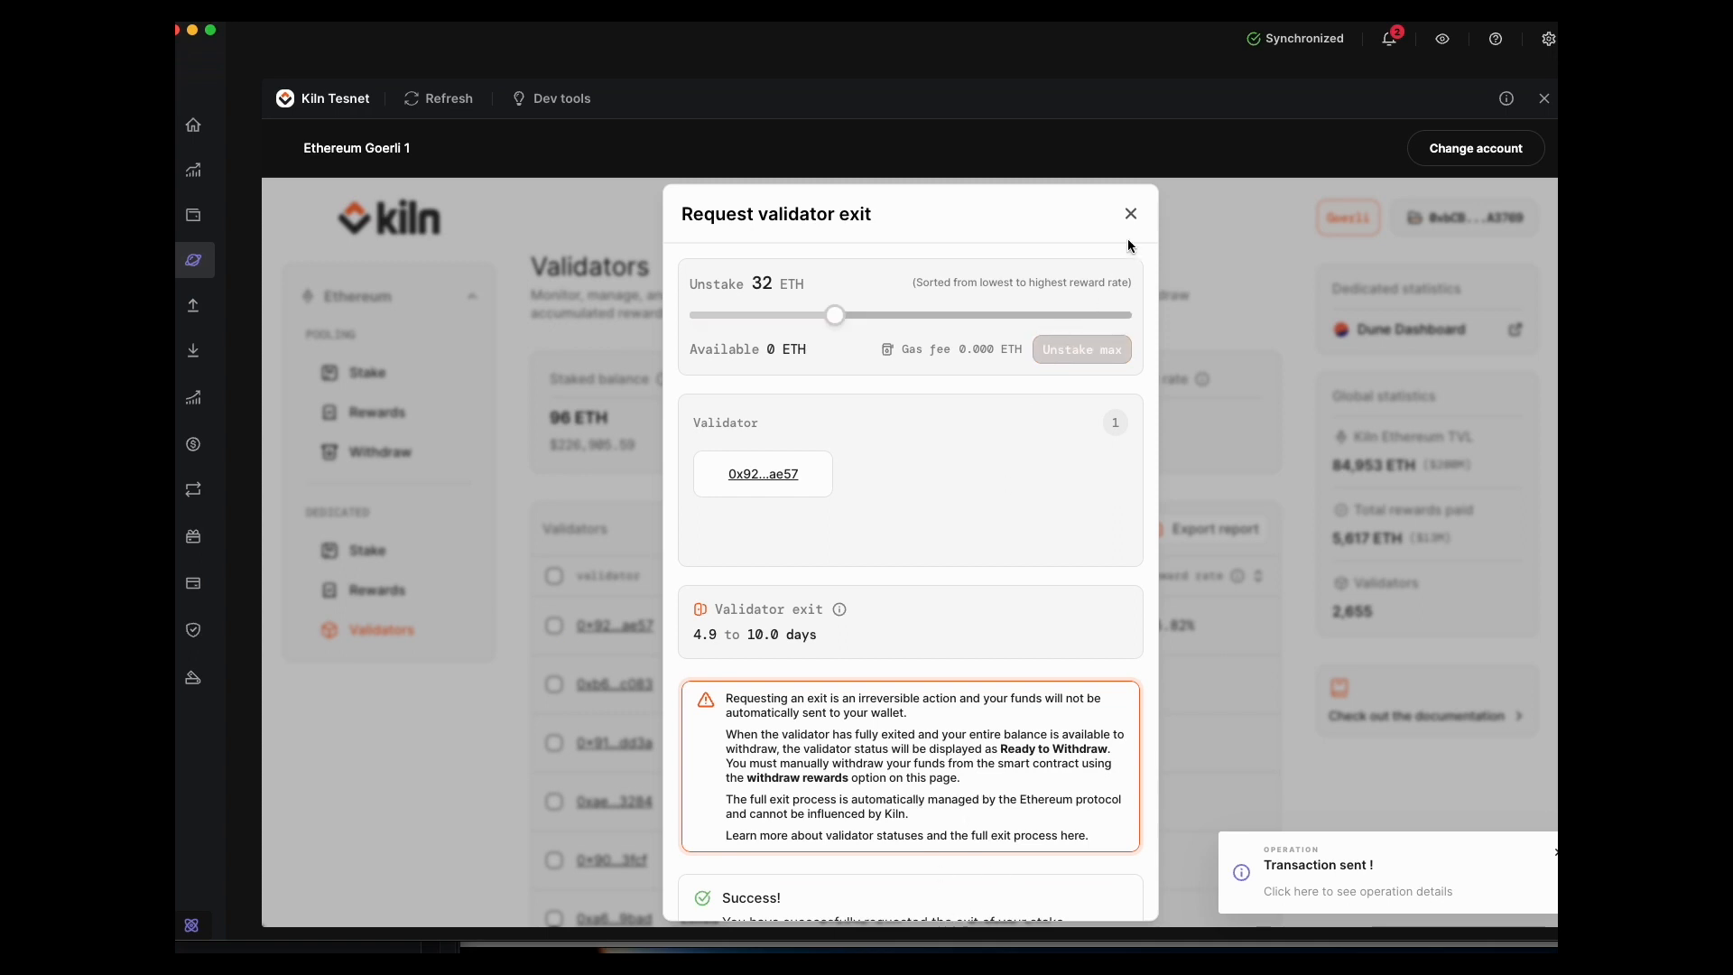
left_click(1130, 213)
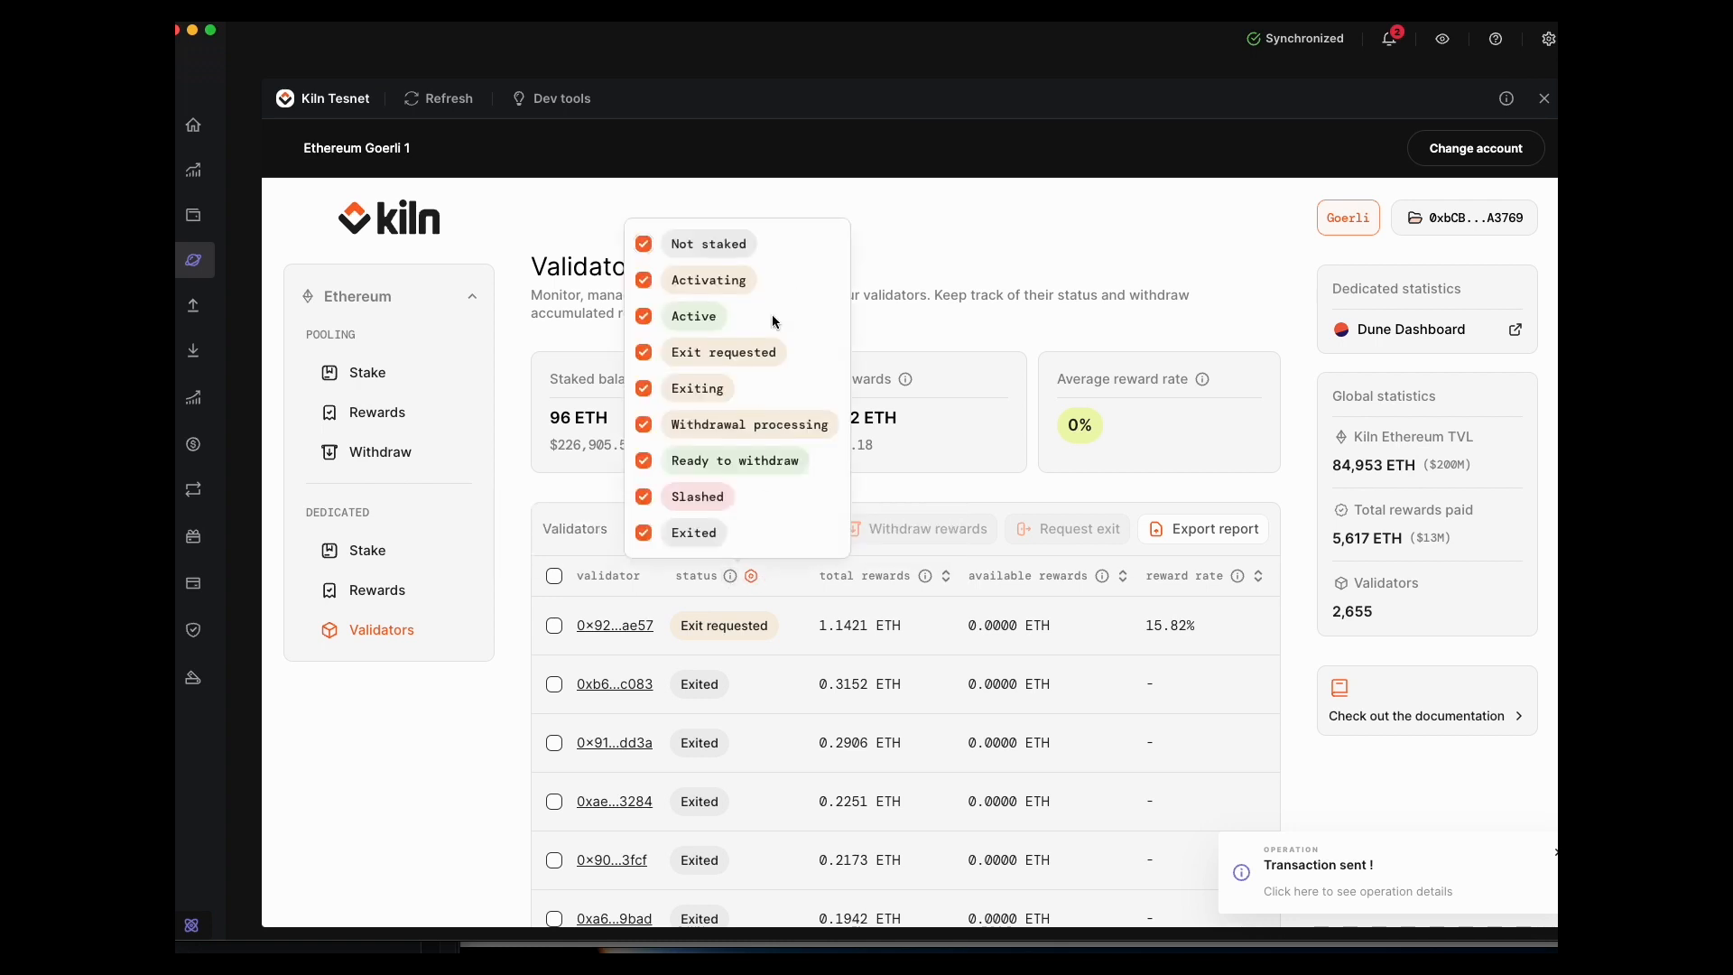
mouse_move(789, 363)
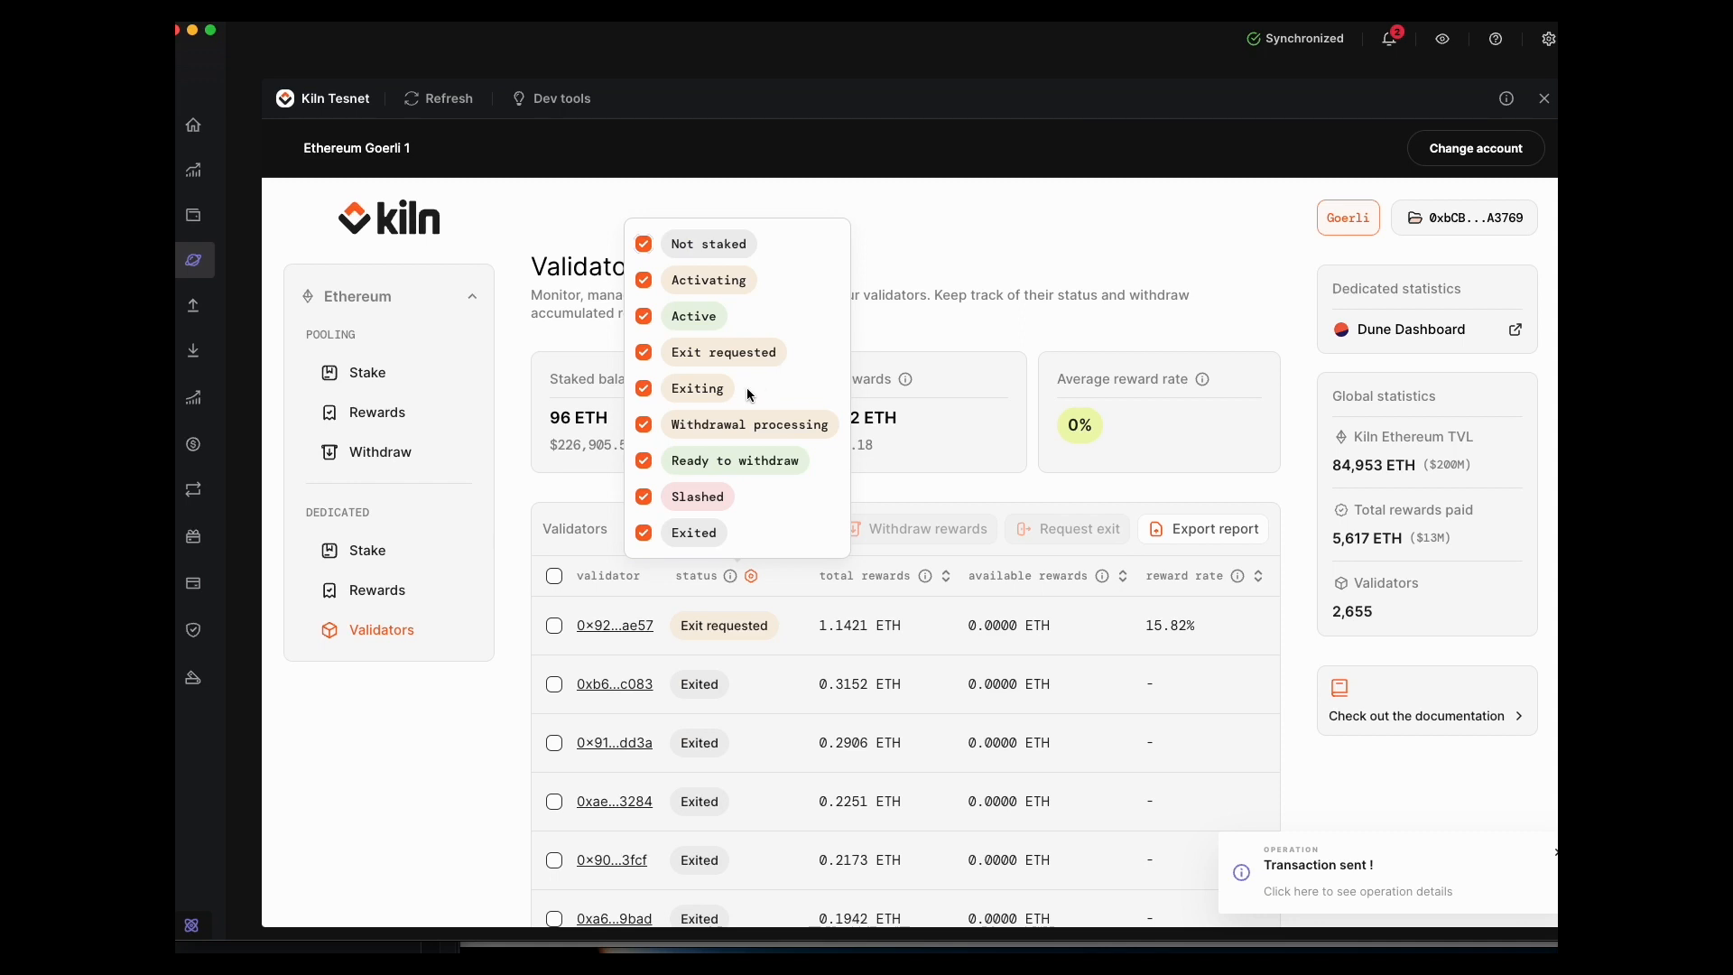
mouse_move(811, 476)
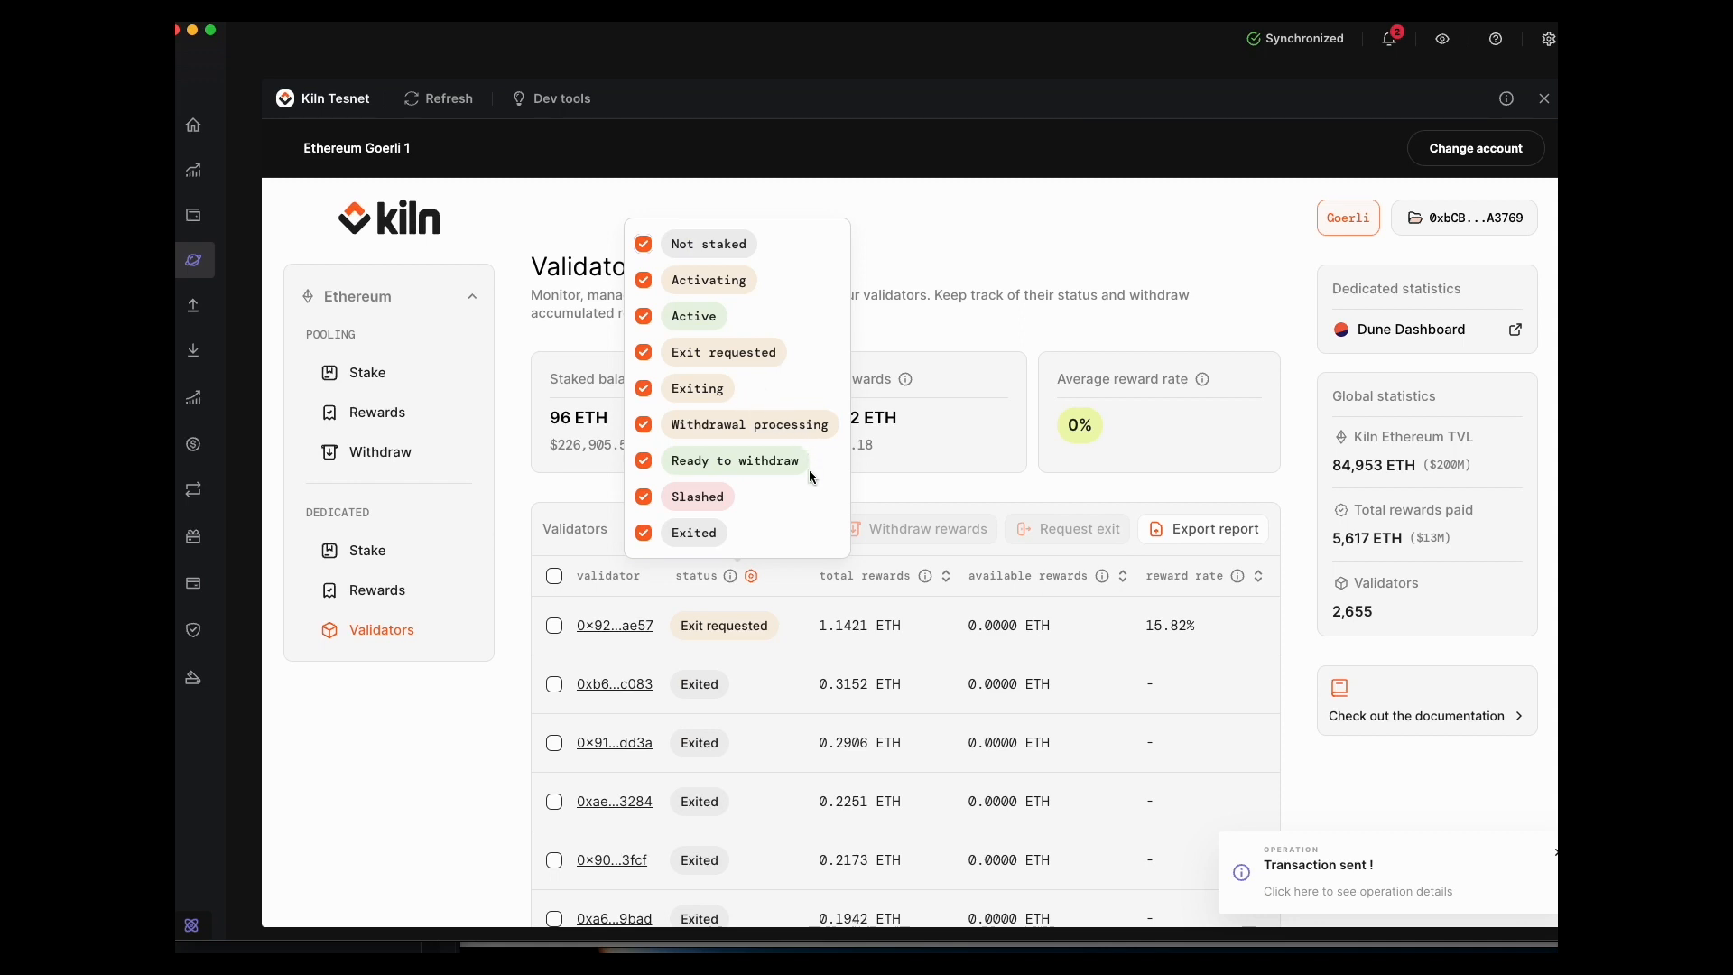
mouse_move(782, 469)
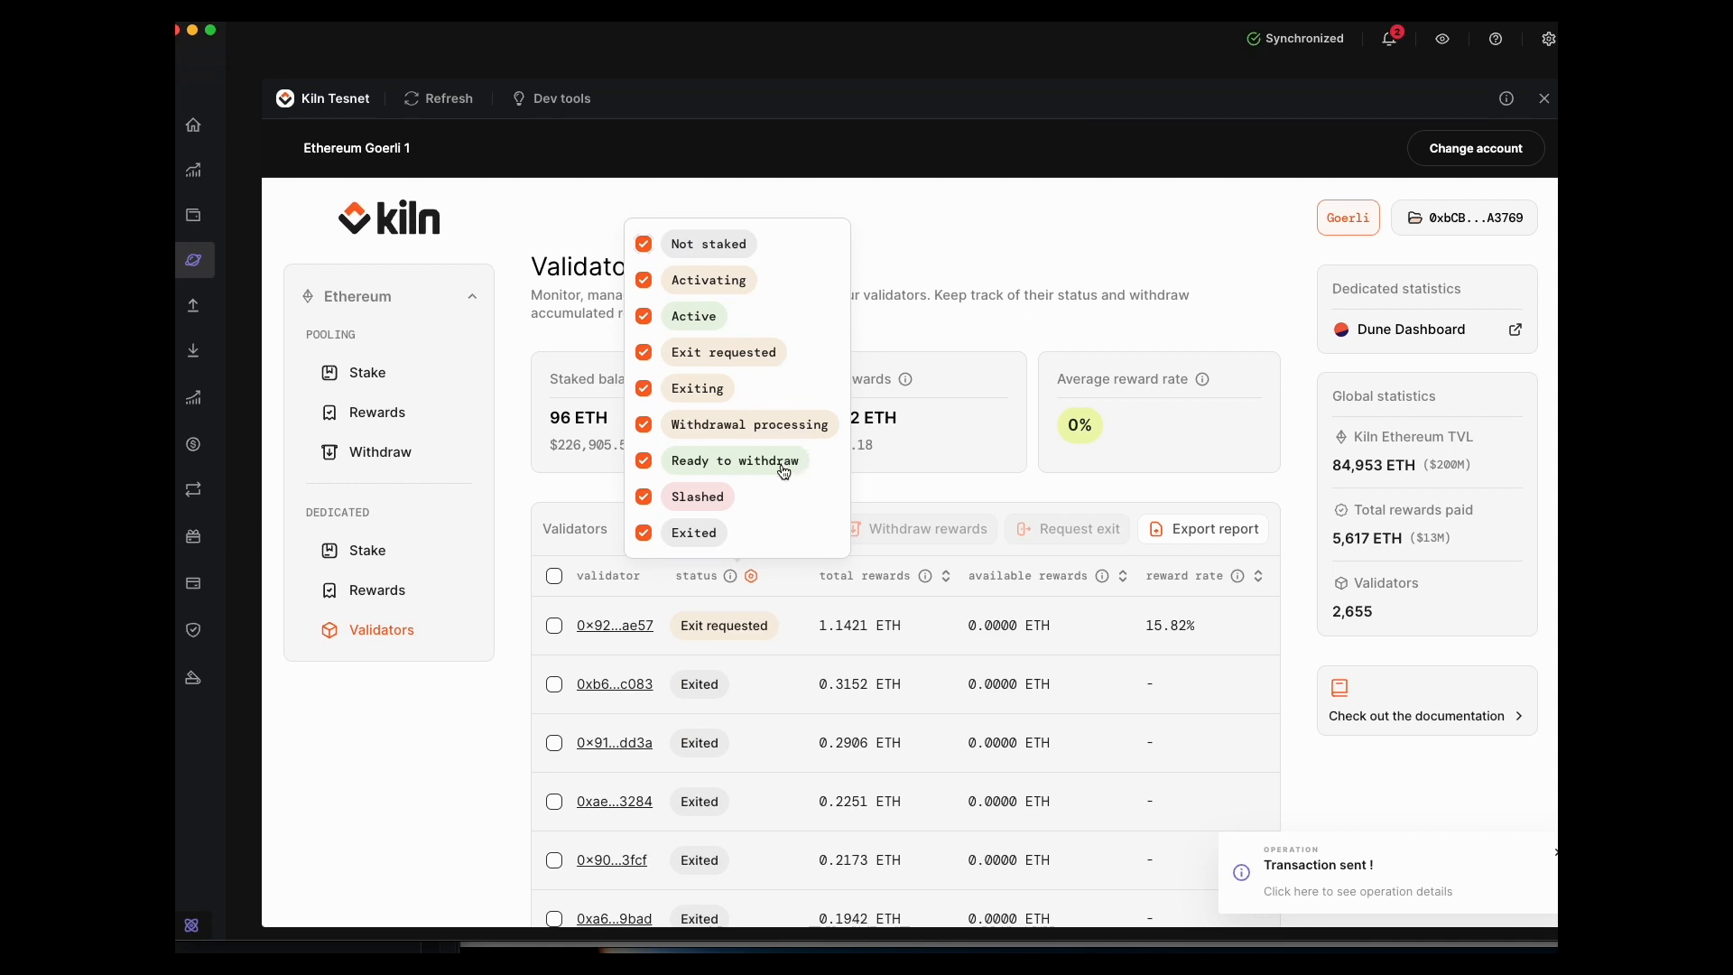
Dismiss the status filter so 0x92…ae57 shows as Exit requested.
left_click(903, 224)
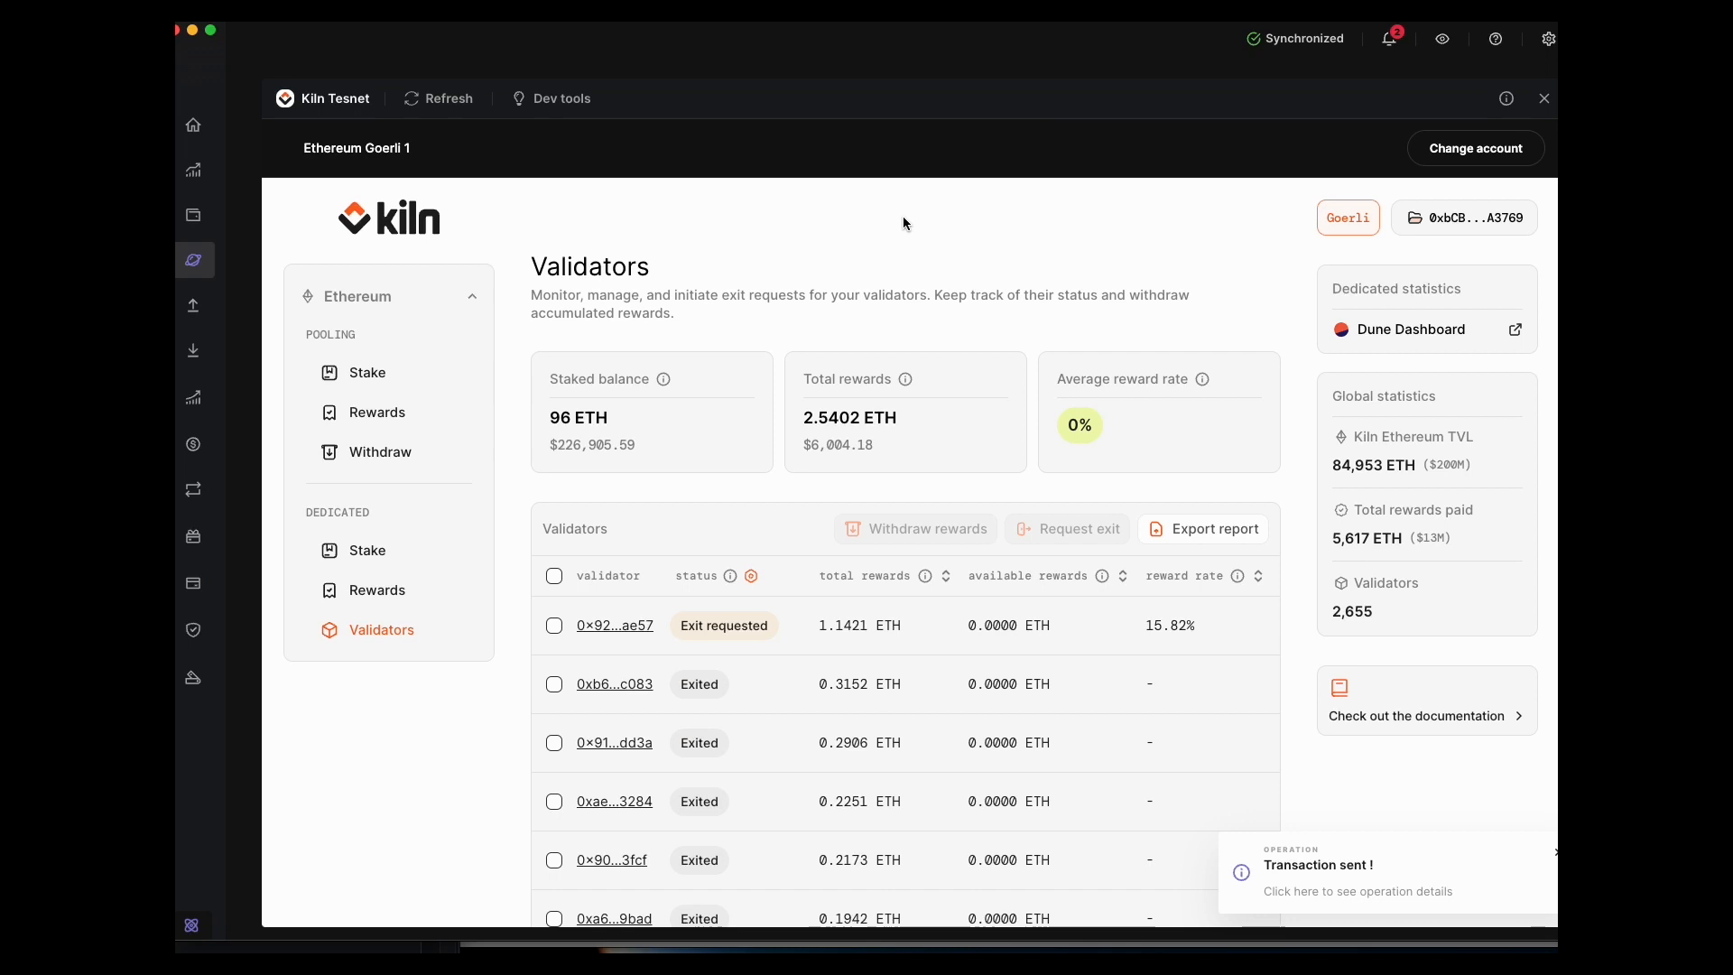
mouse_move(928, 529)
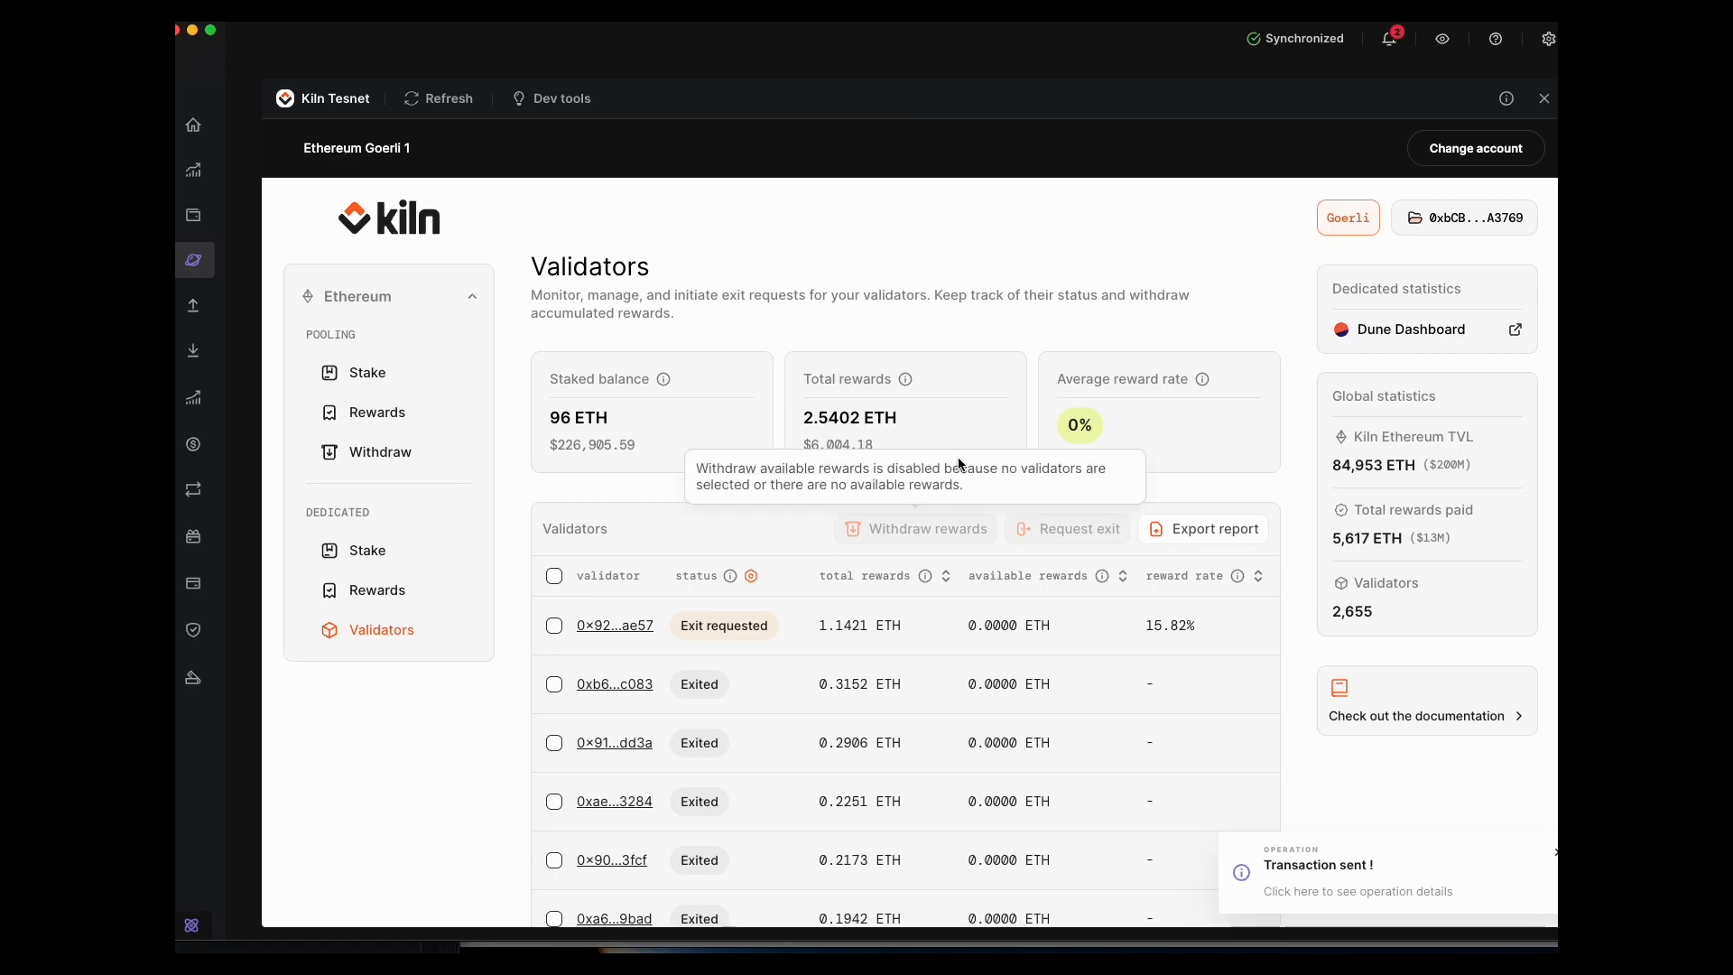